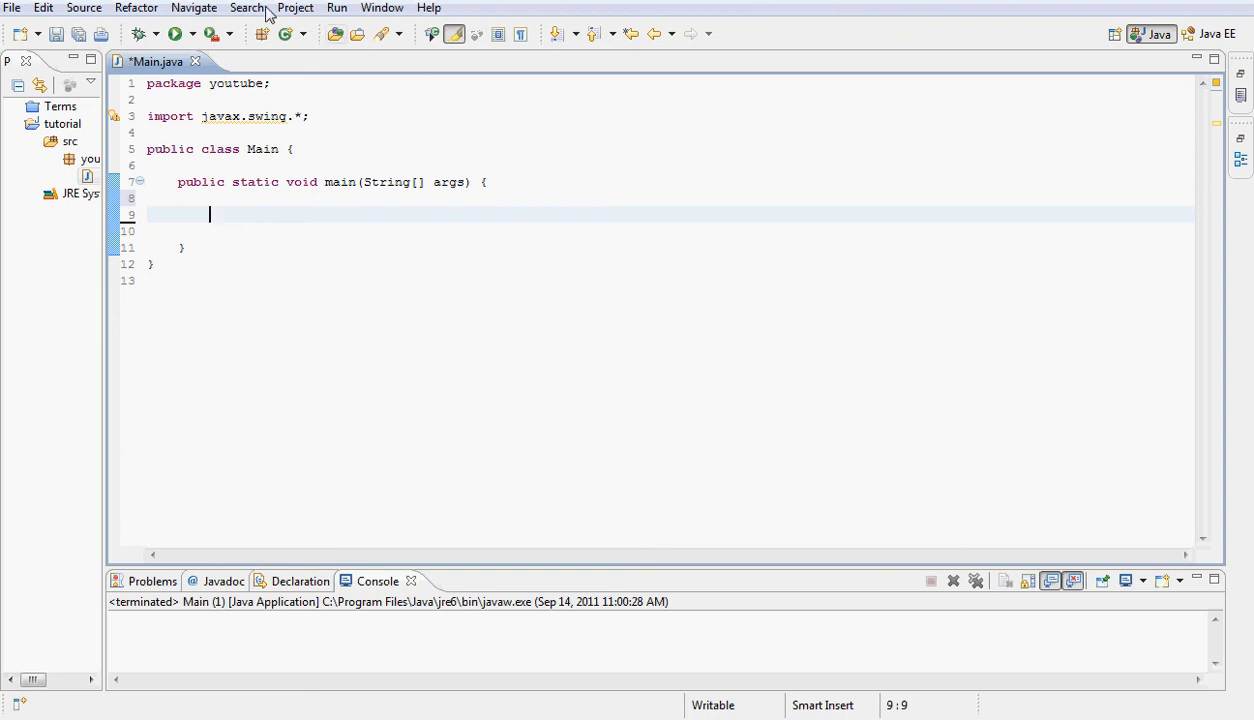
mouse_move(322, 218)
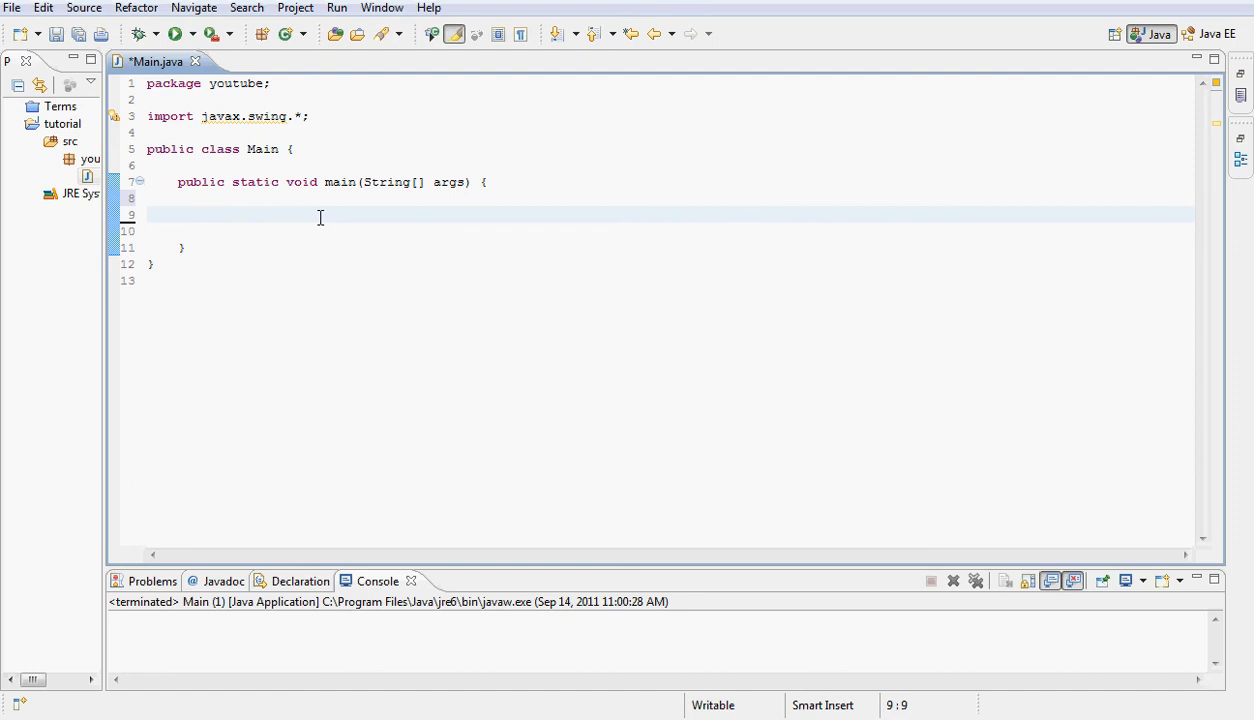
Declare 'JFrame frame = new JFrame();' on the empty line inside main
text(J)
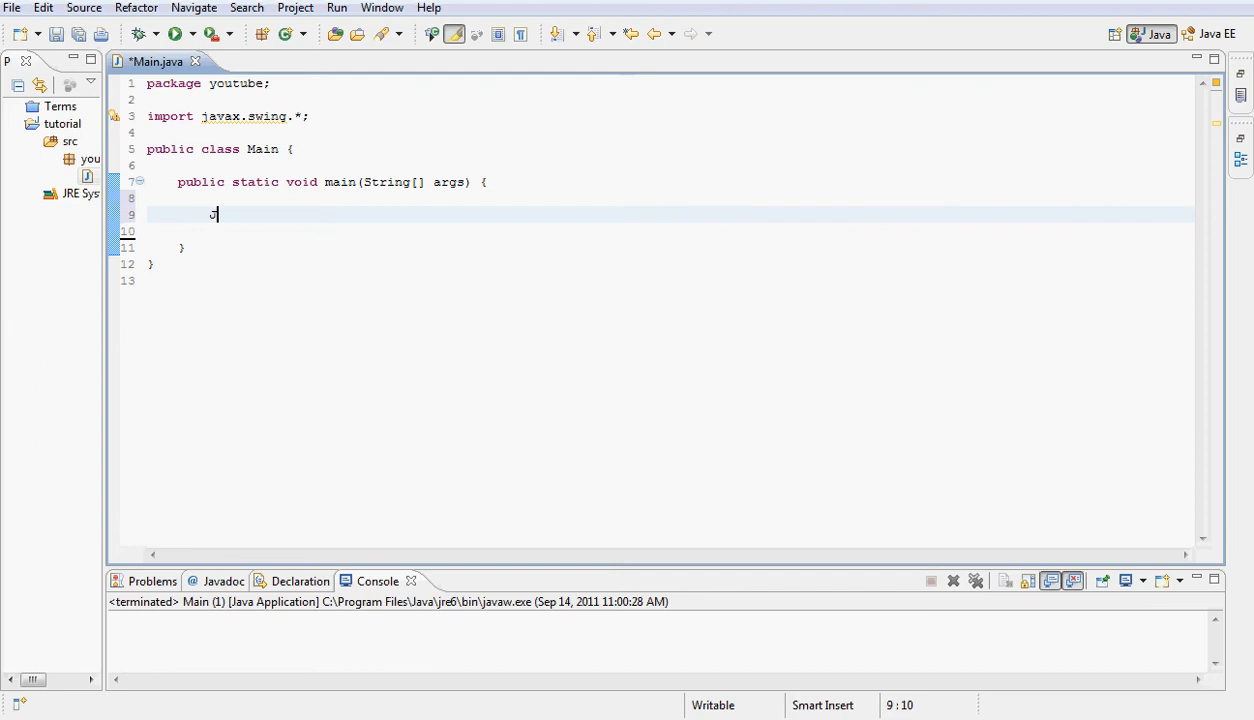
text(Frame)
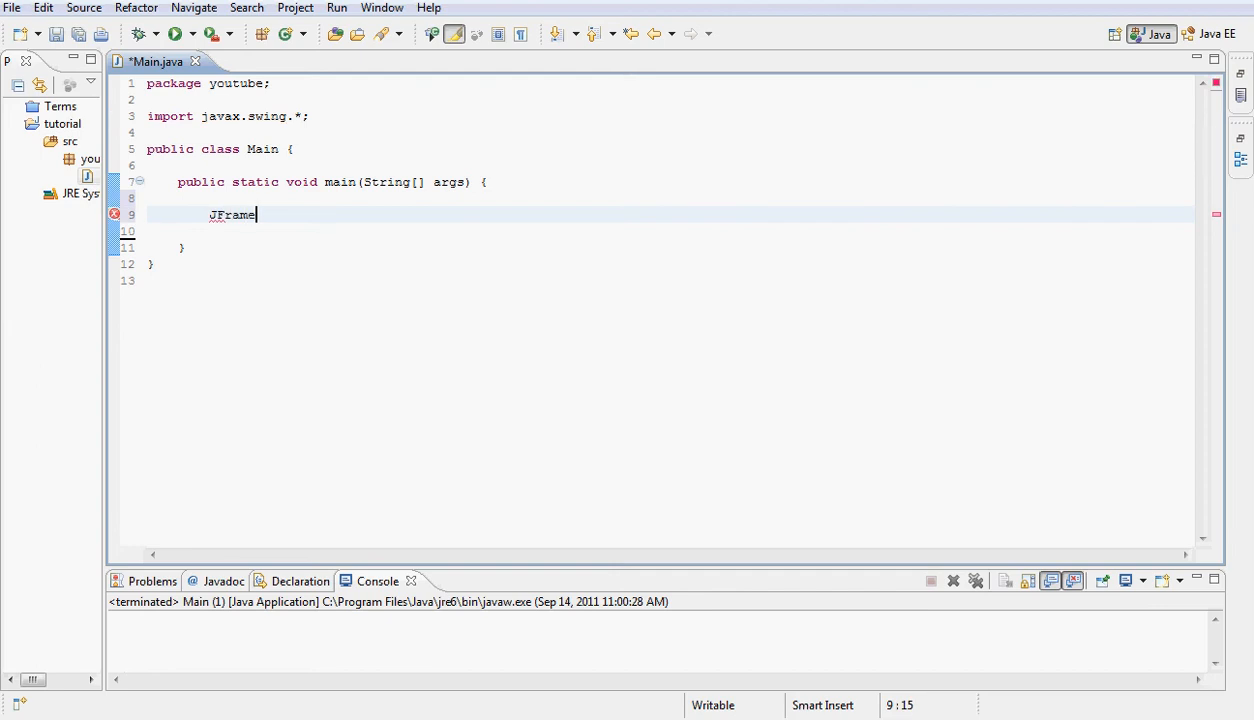
text(" ")
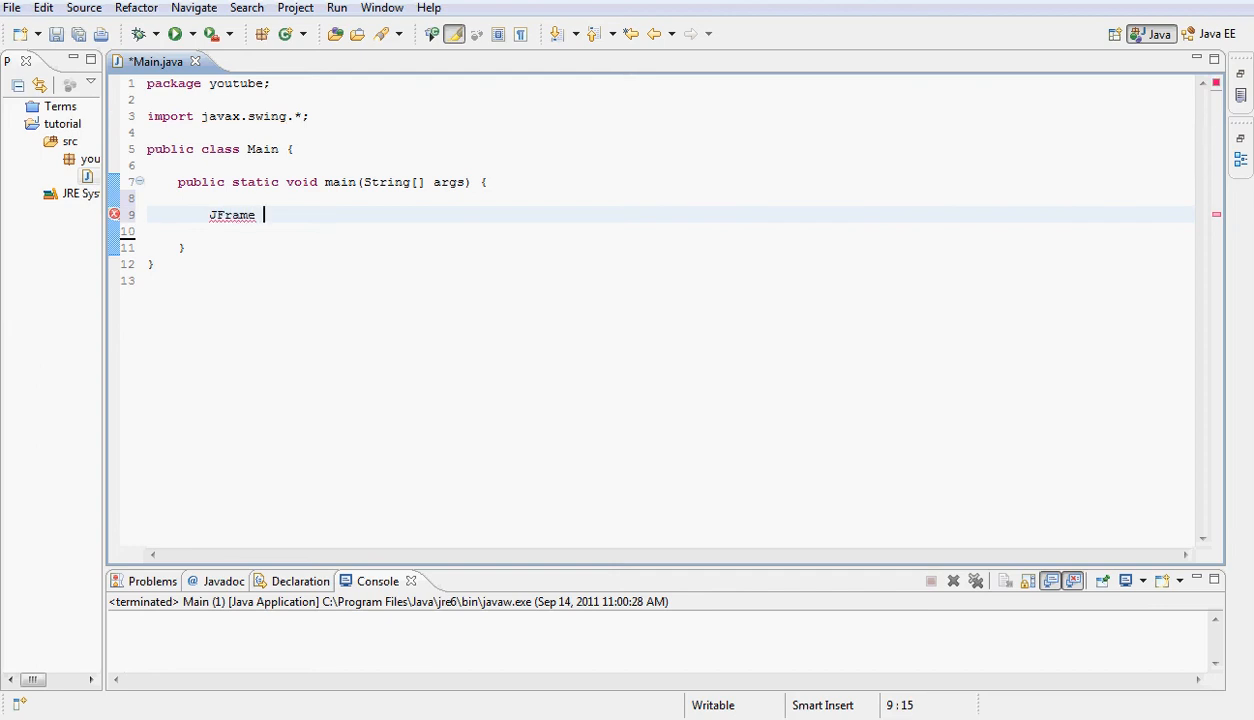
text(frame =)
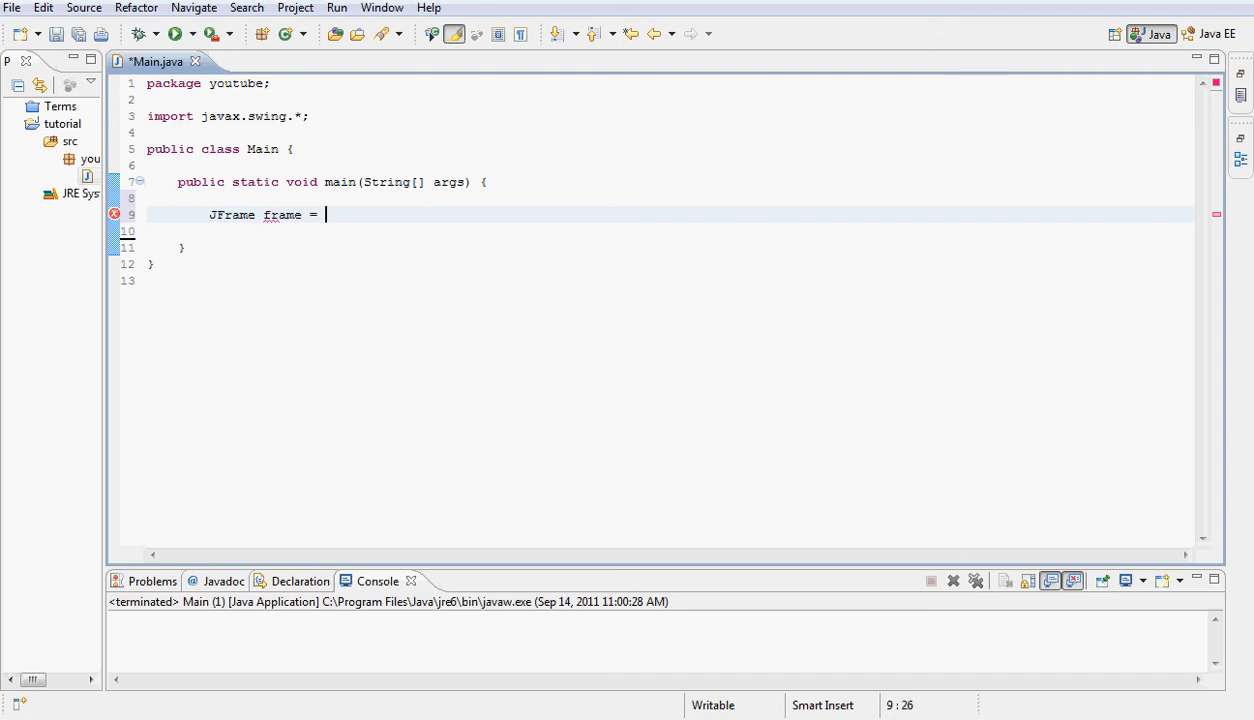
text(new)
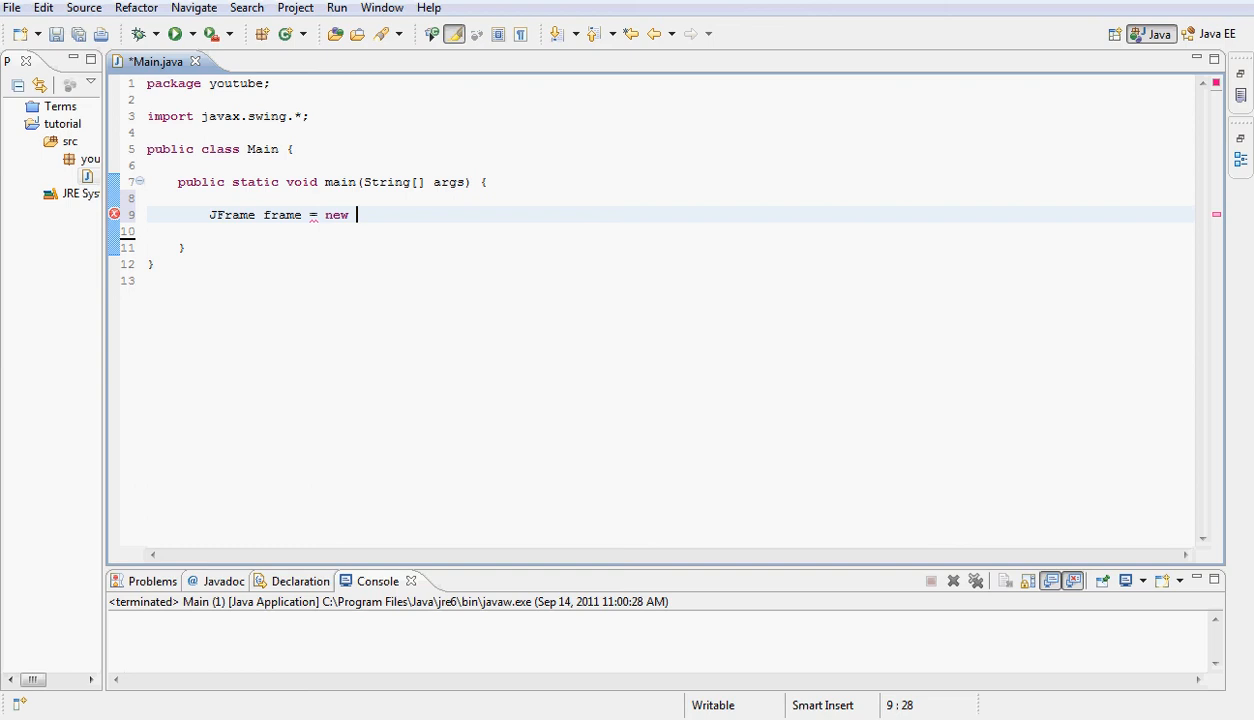
text(JFa)
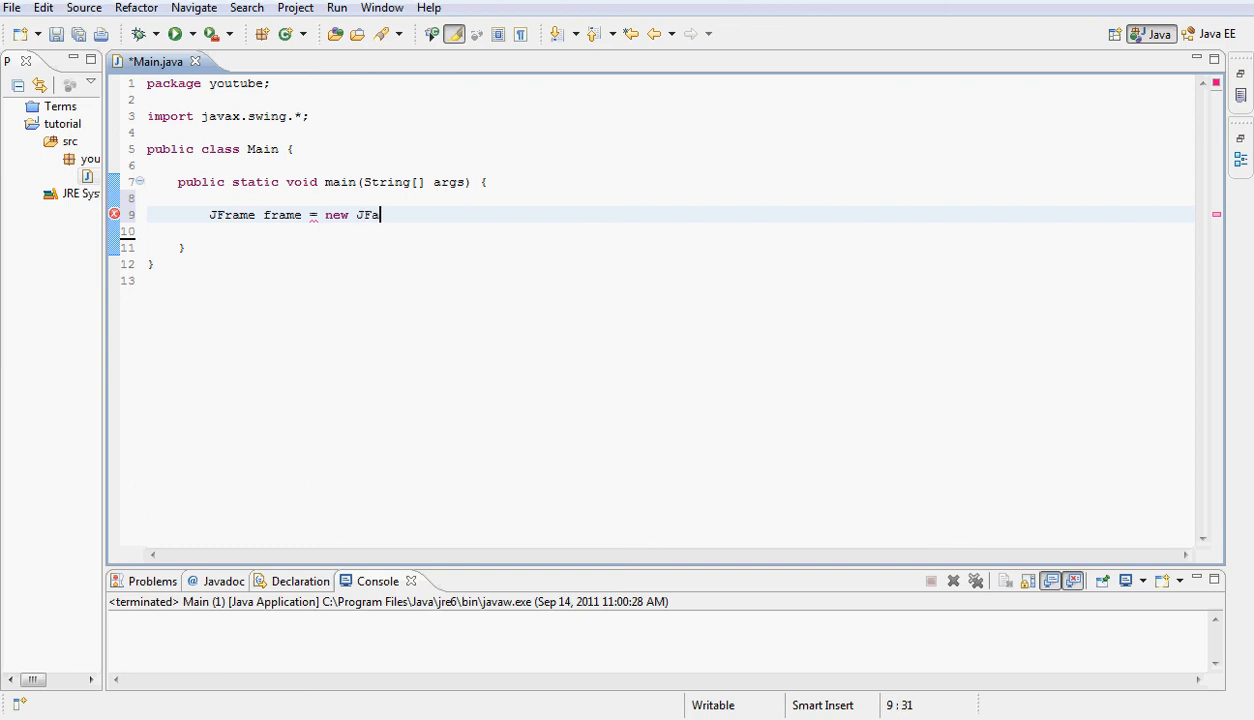
text(me)
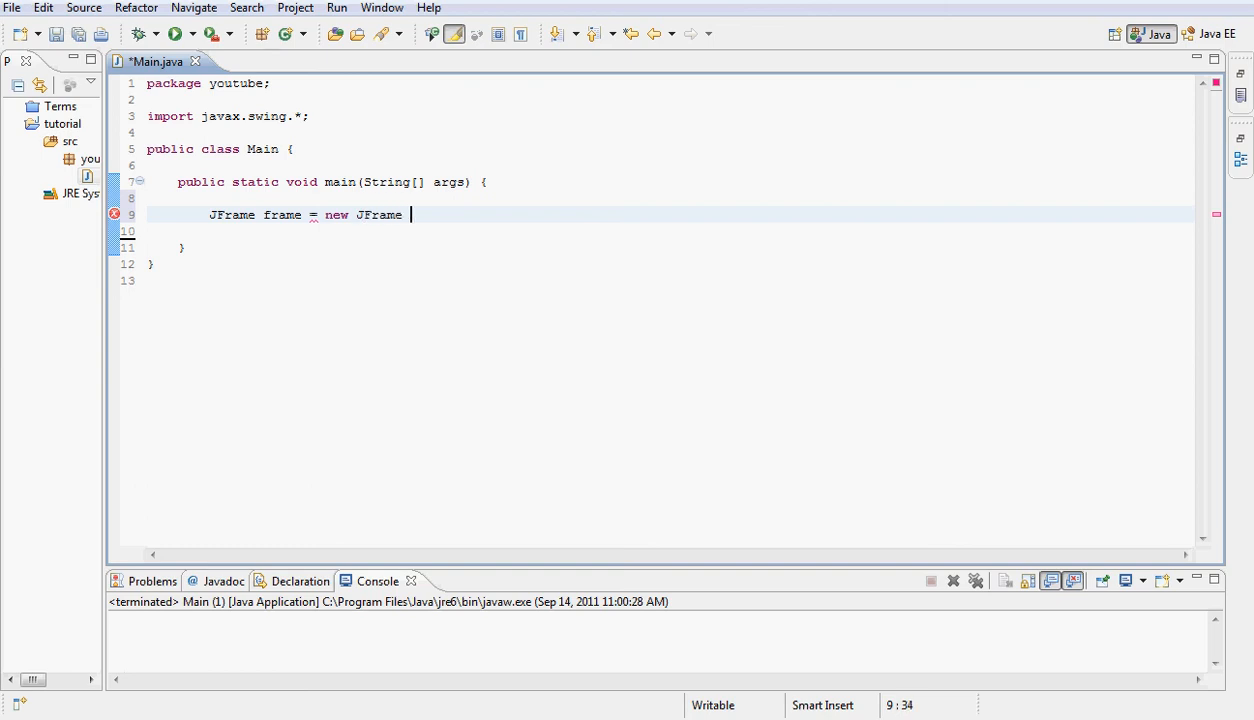
text(();)
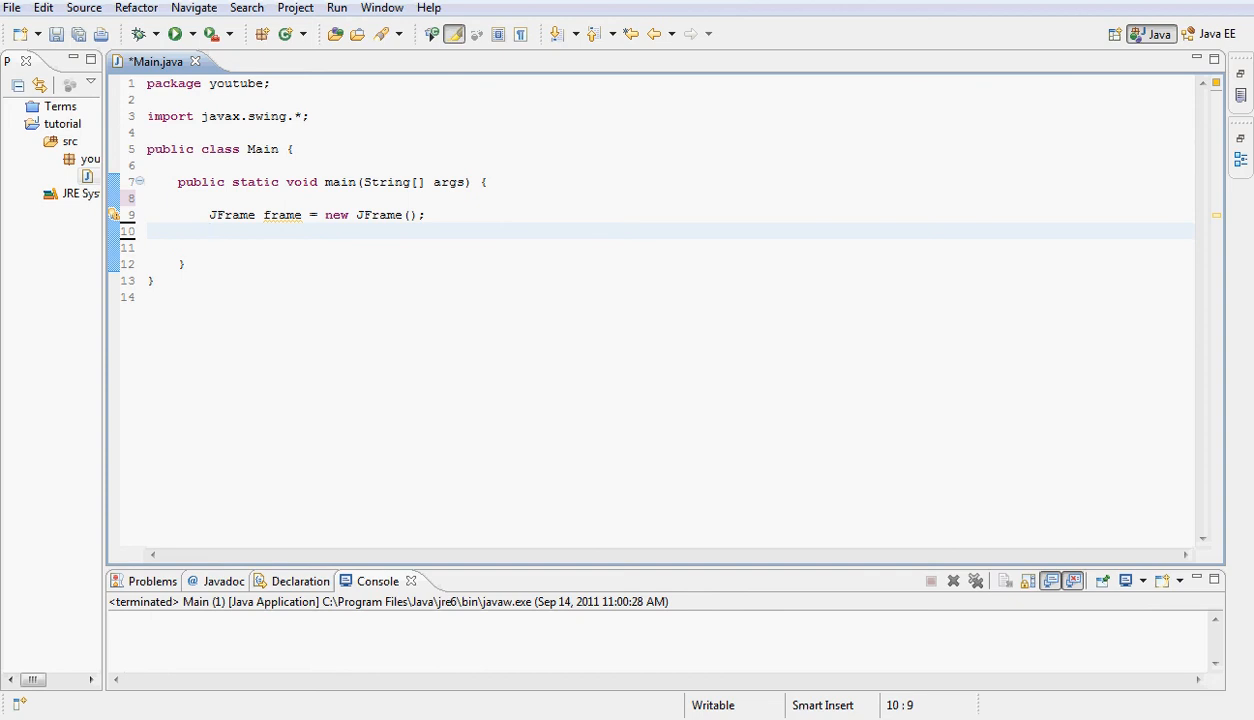
Give the frame the title 'tutorial 9' and center it with setLocationRelativeTo
text(frame)
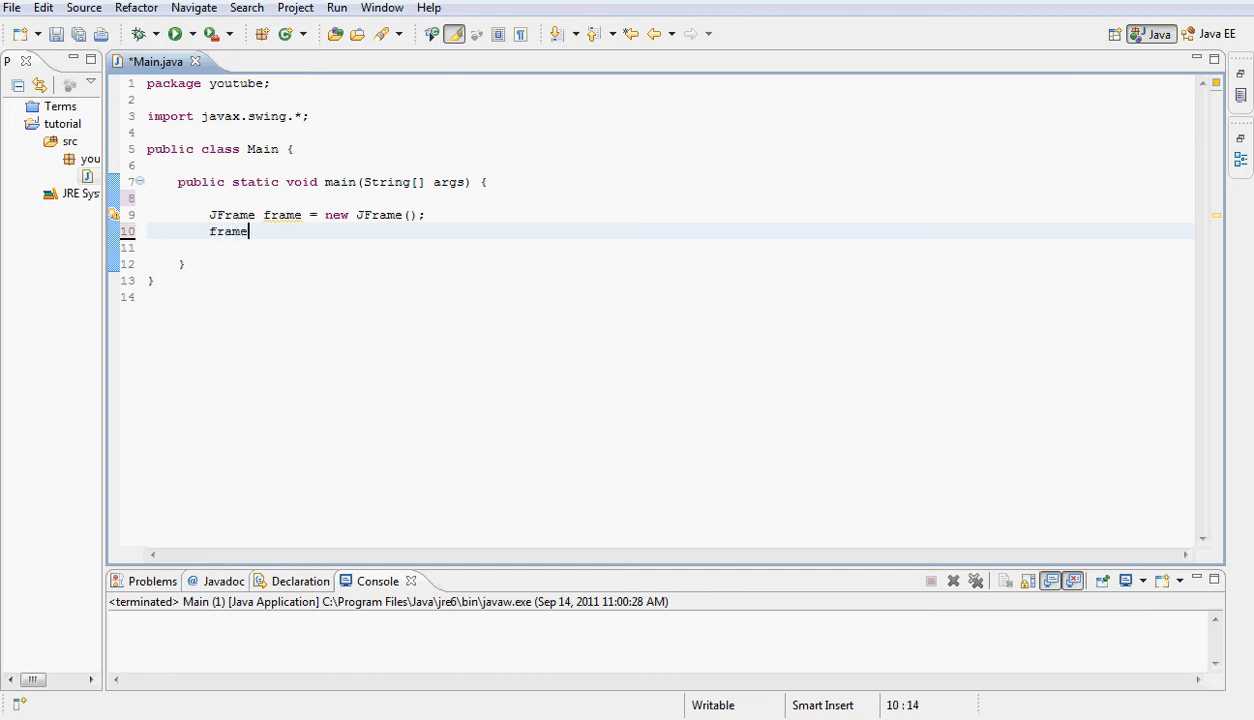
text(.setTitle(")
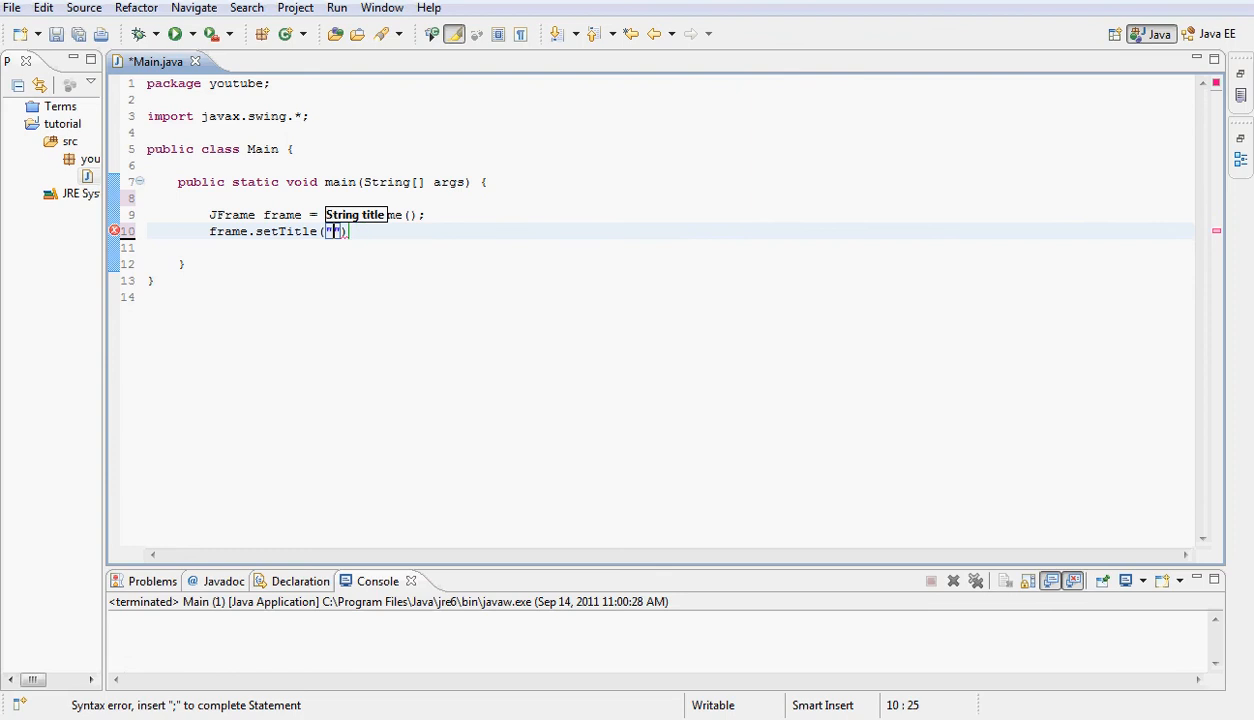
text(tut)
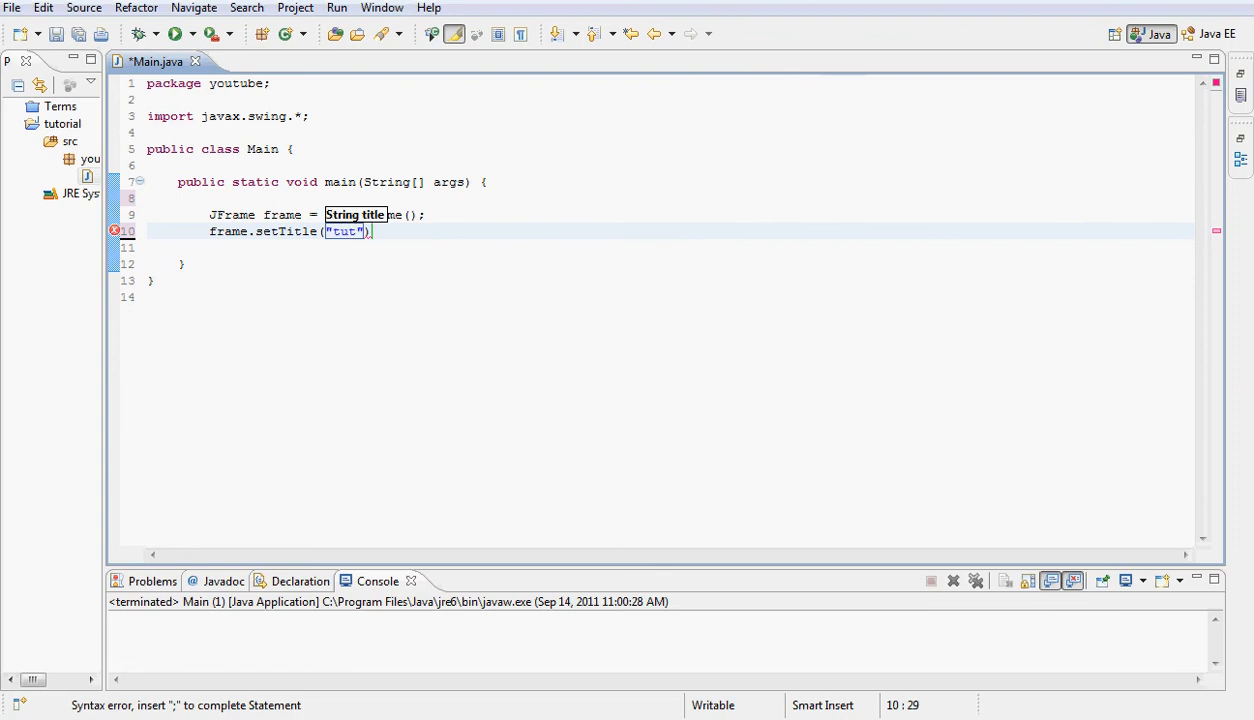
text(orial)
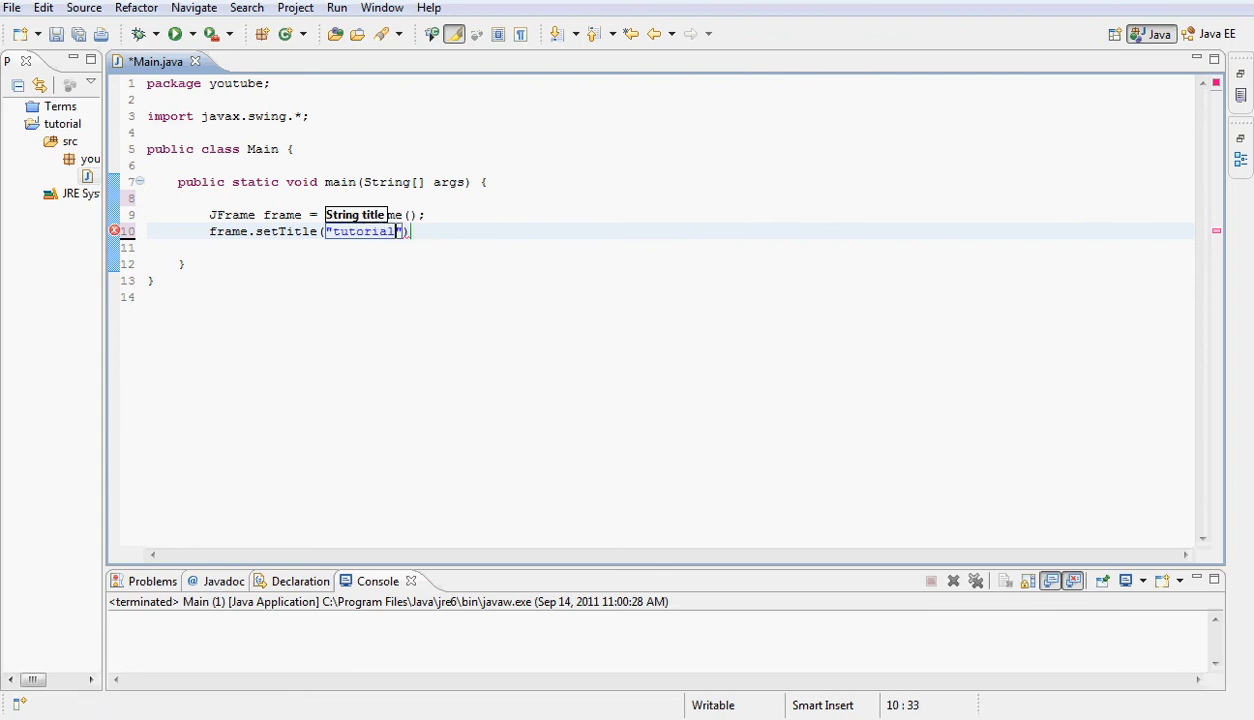
text(9)
click(667, 247)
text(frame)
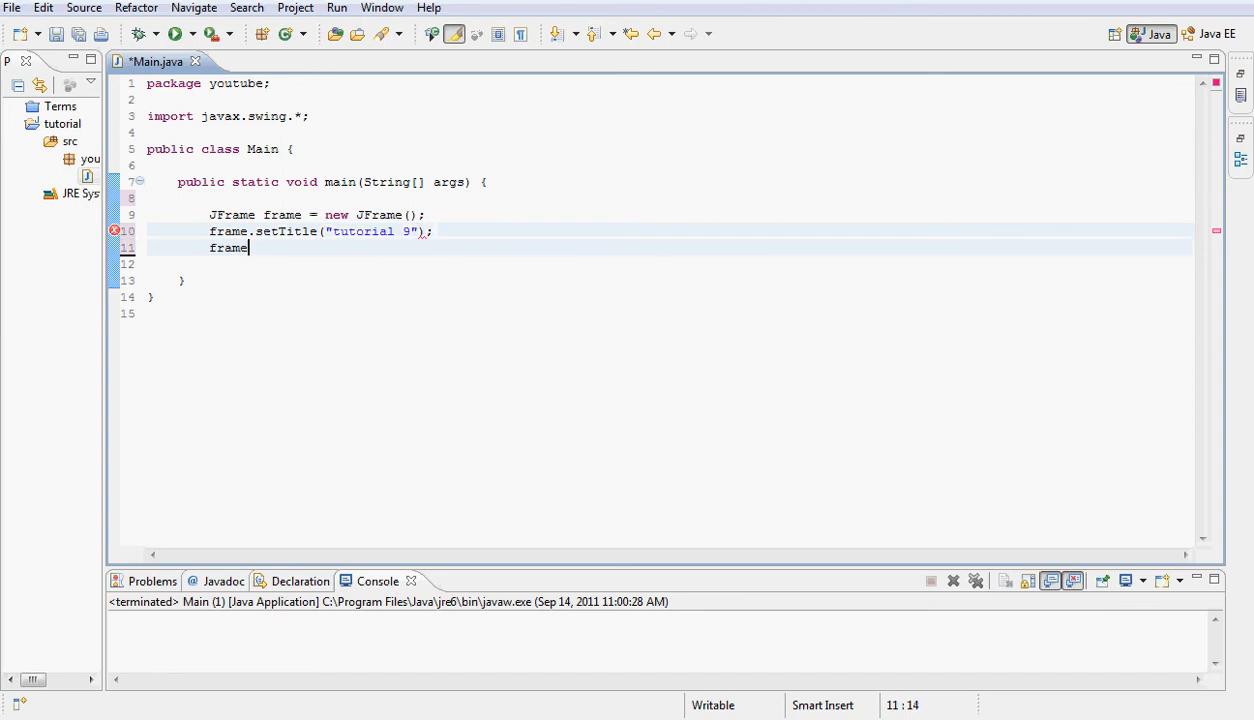
text(.setc)
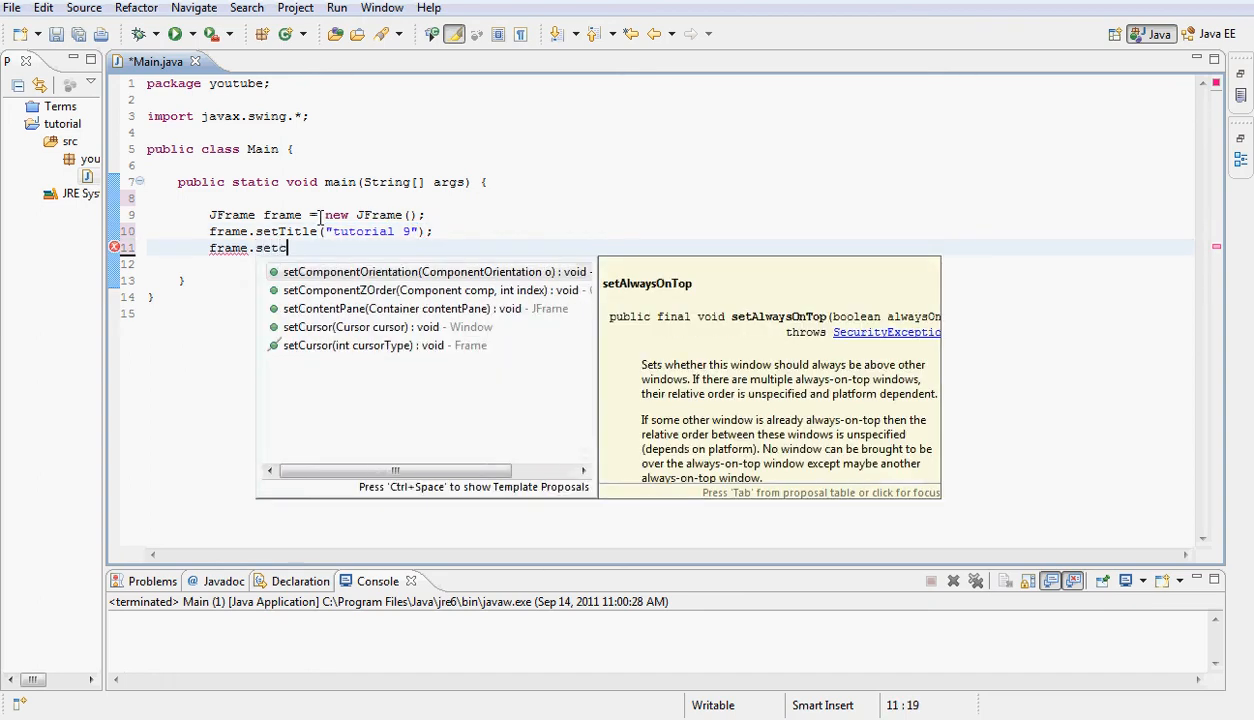
text(LocationRelativeTo(null)
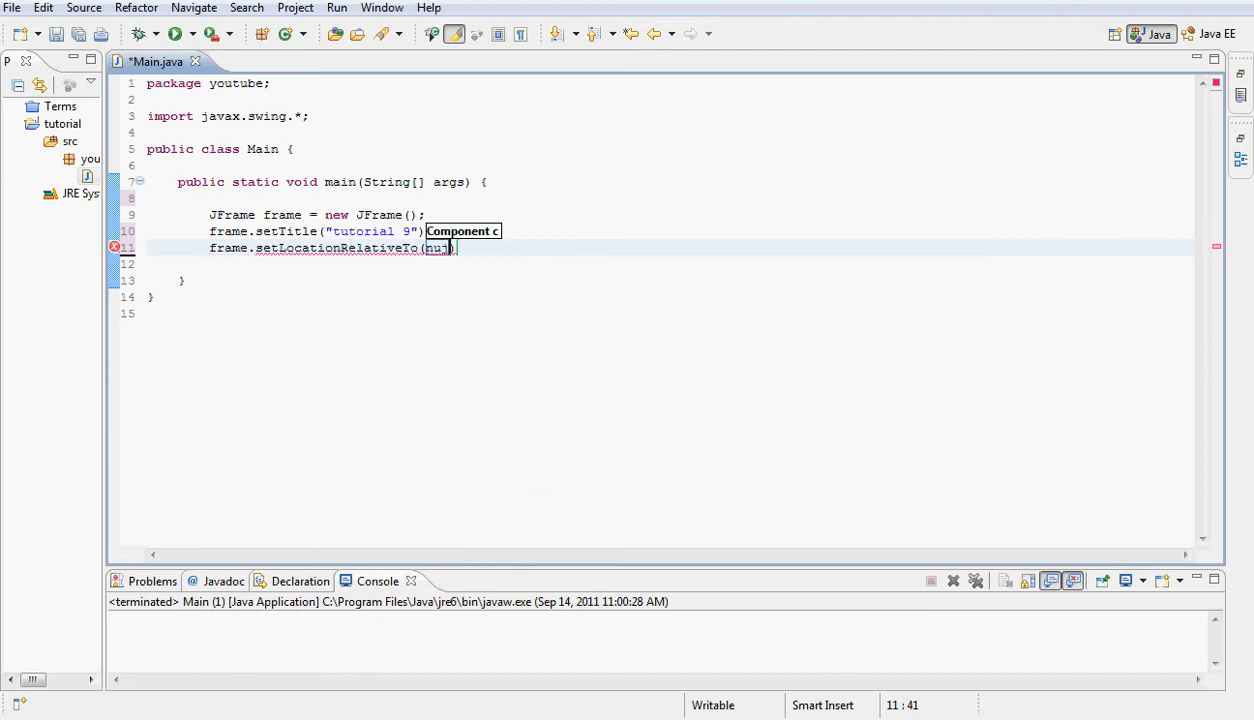
text(ll)
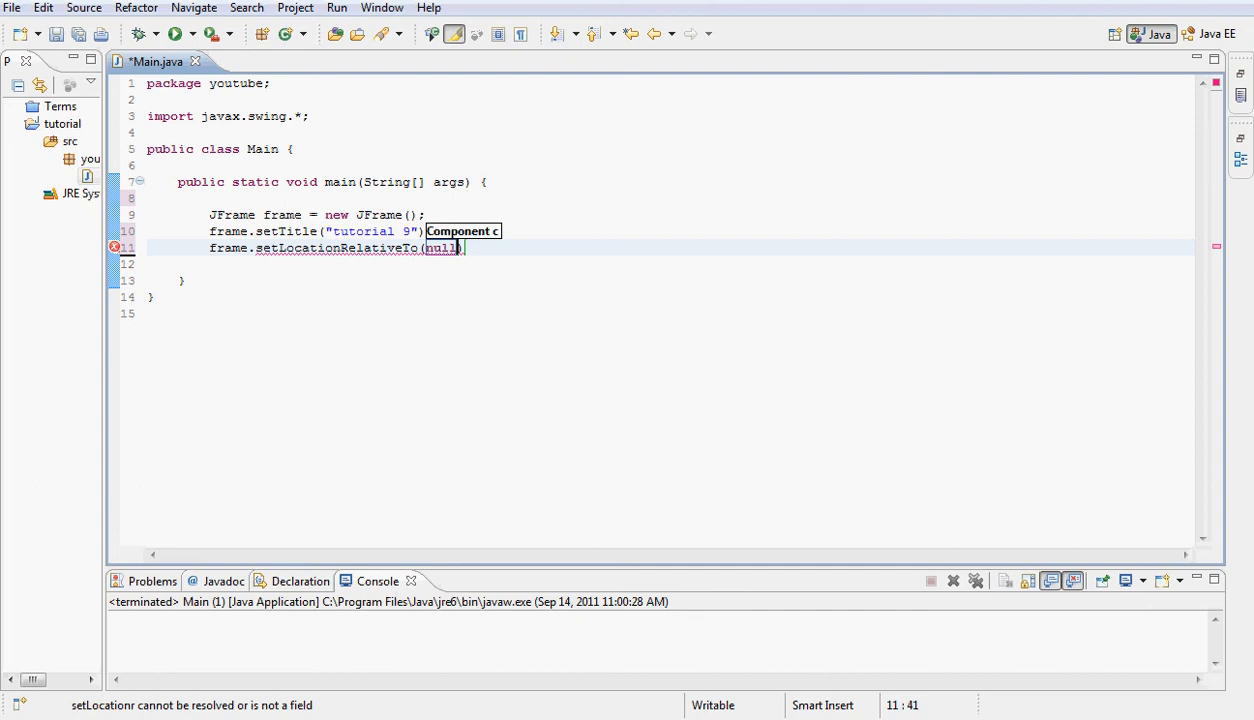
key(enter)
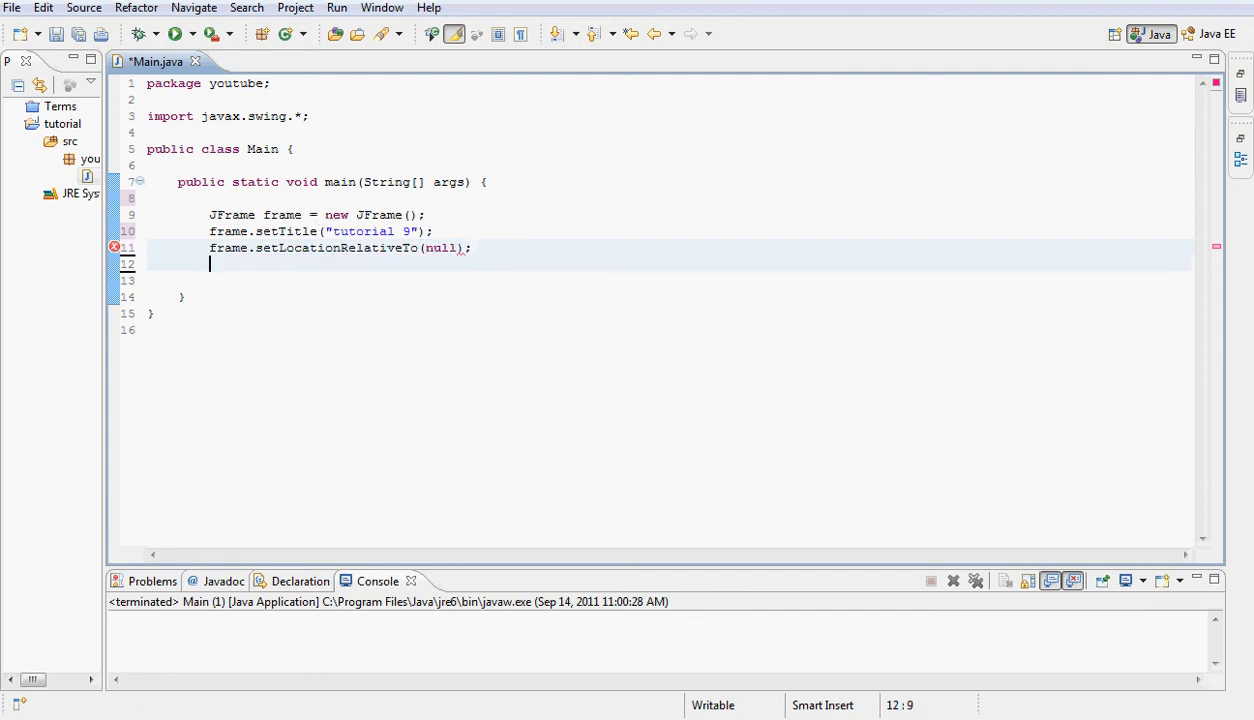
Size the frame 200x200 and set its close operation to JFrame.EXIT_ON_CLOSE
text(frame.)
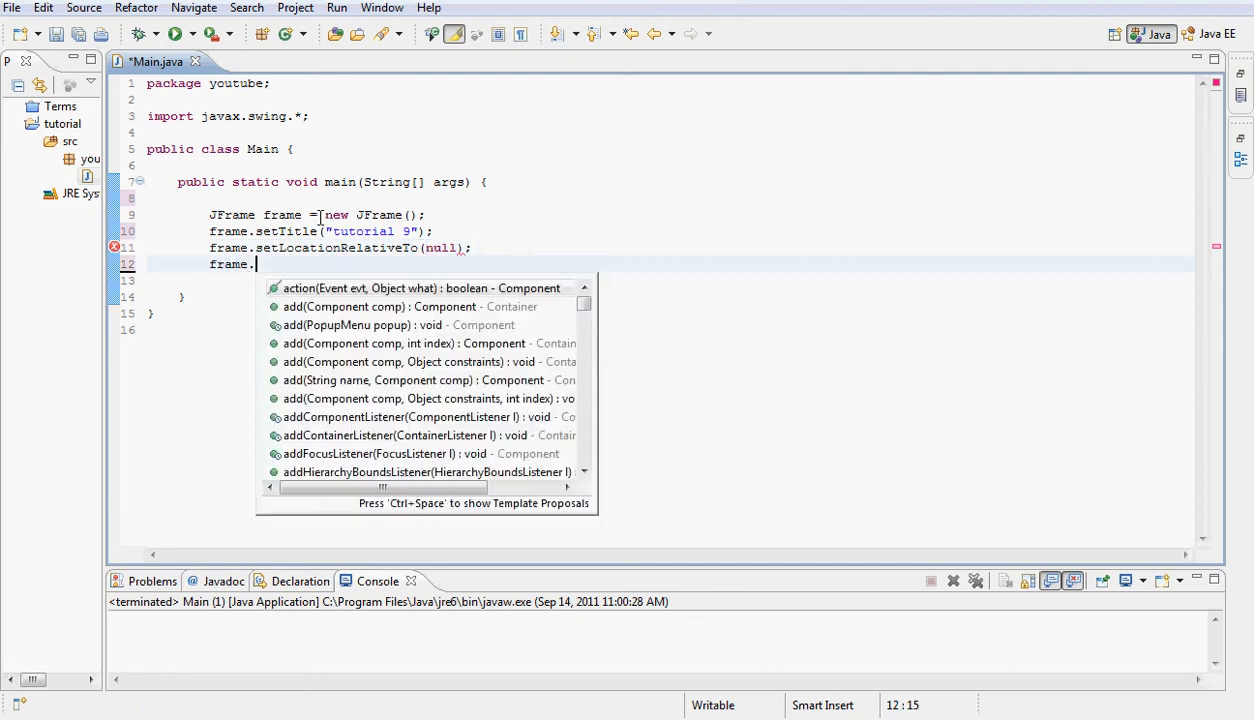
text(setSize(200, height)
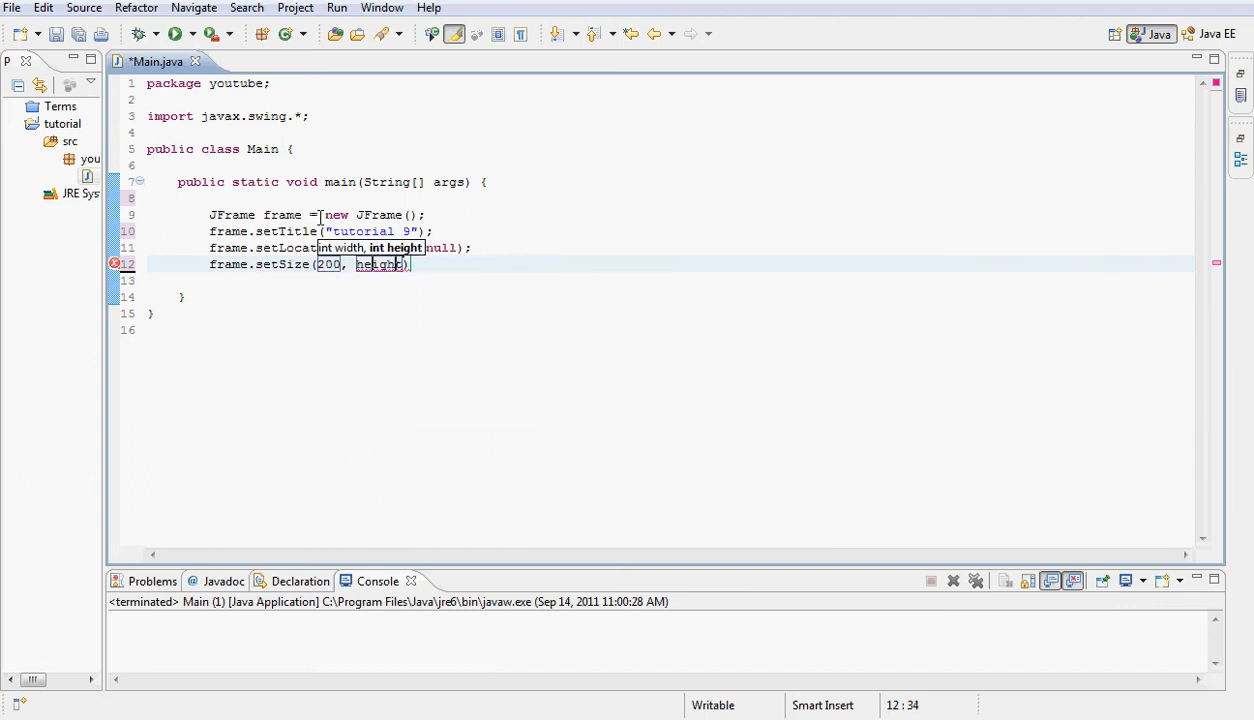
text(200)
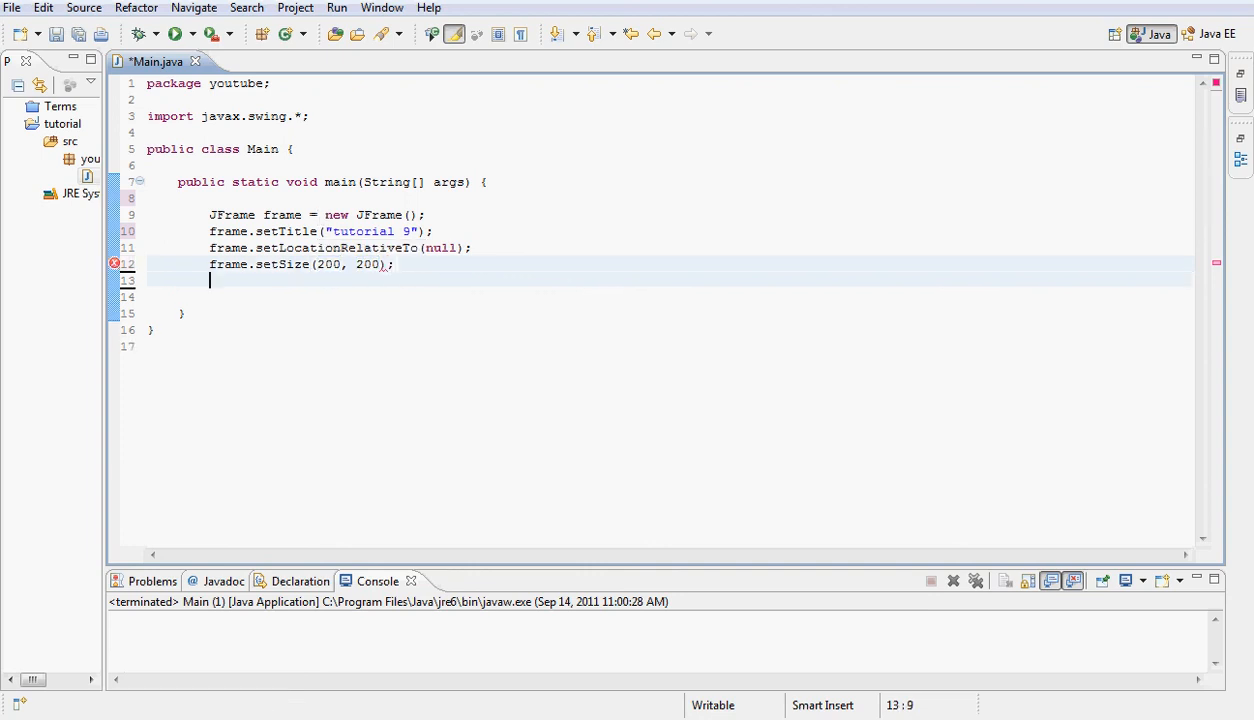
text(frame.)
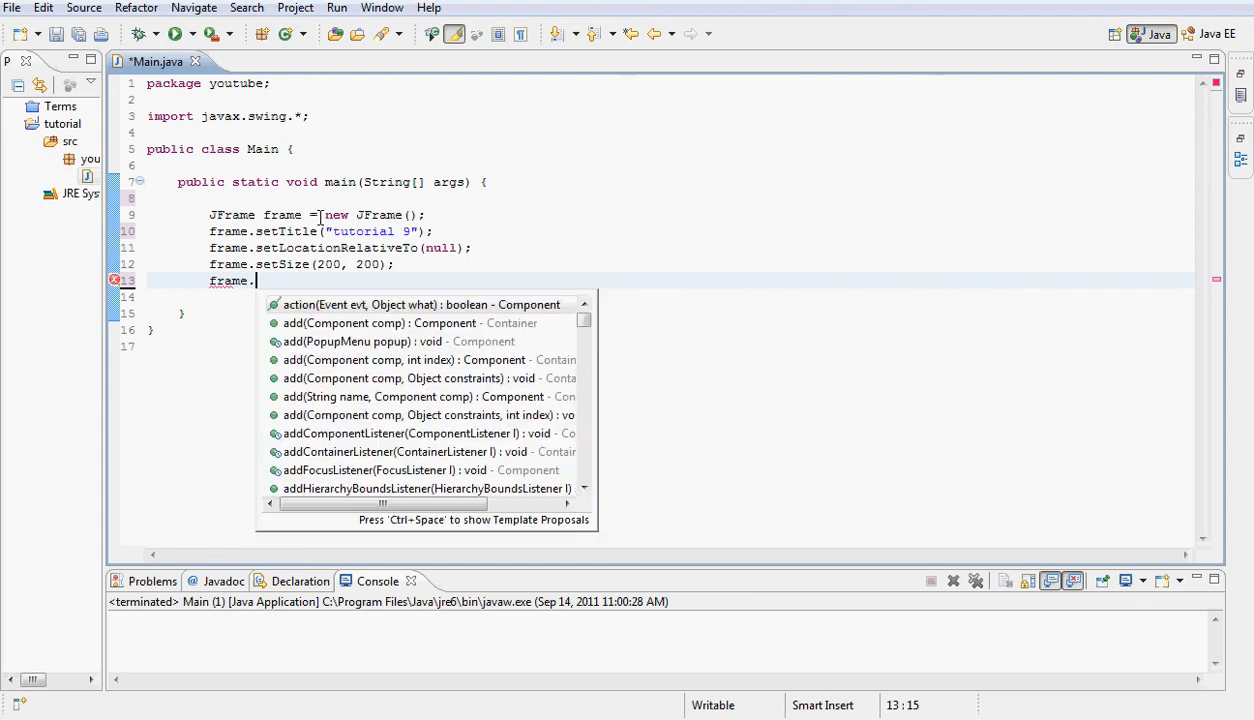
text(setd)
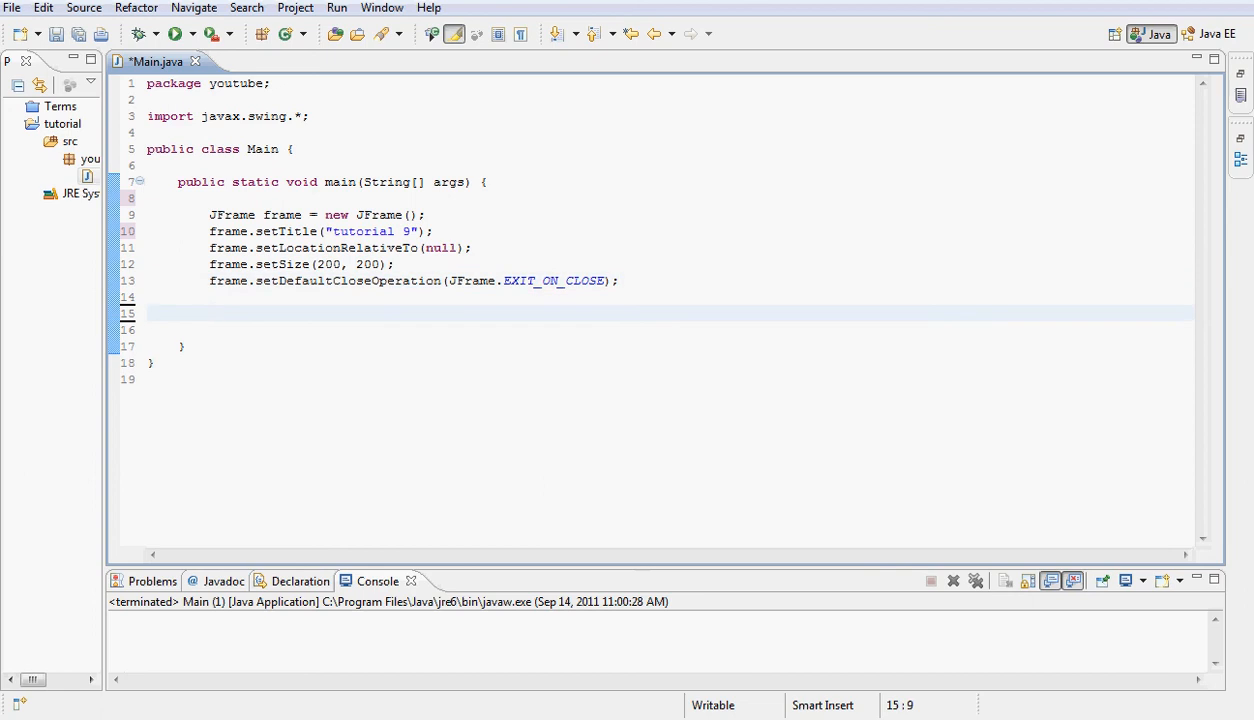
Declare 'JPanel panel = new JPanel()' in main
text(JPane)
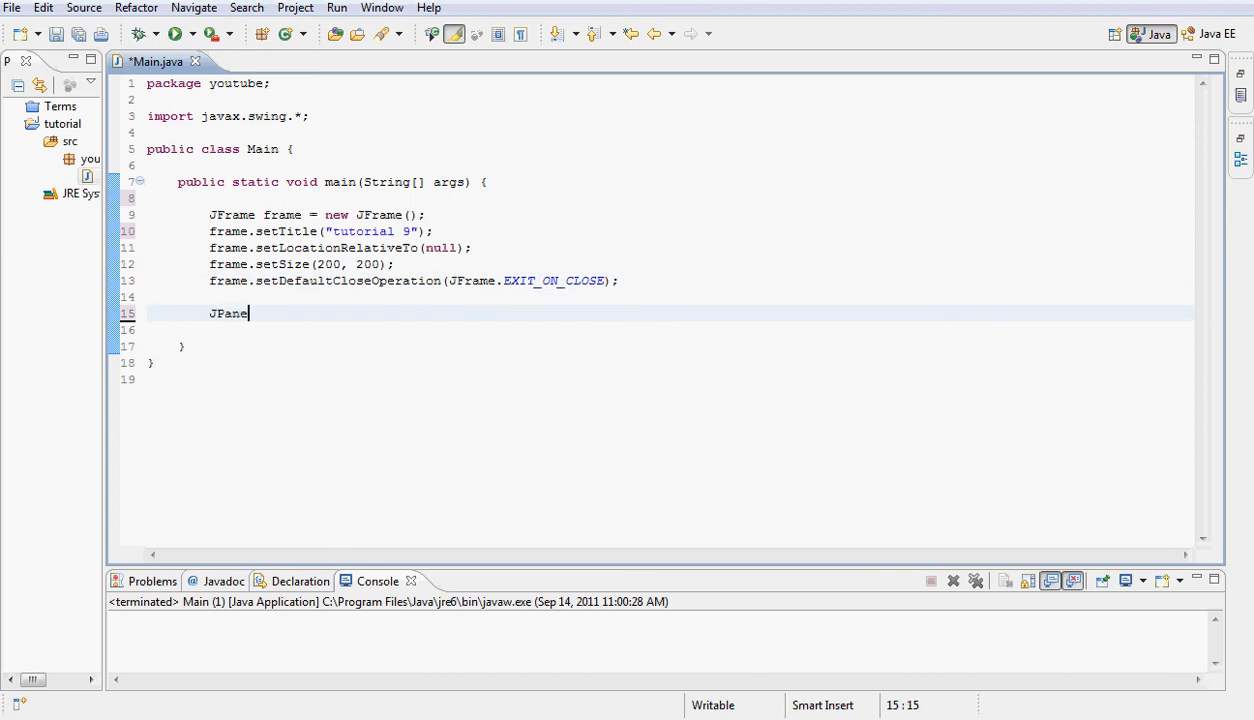
text(l panel)
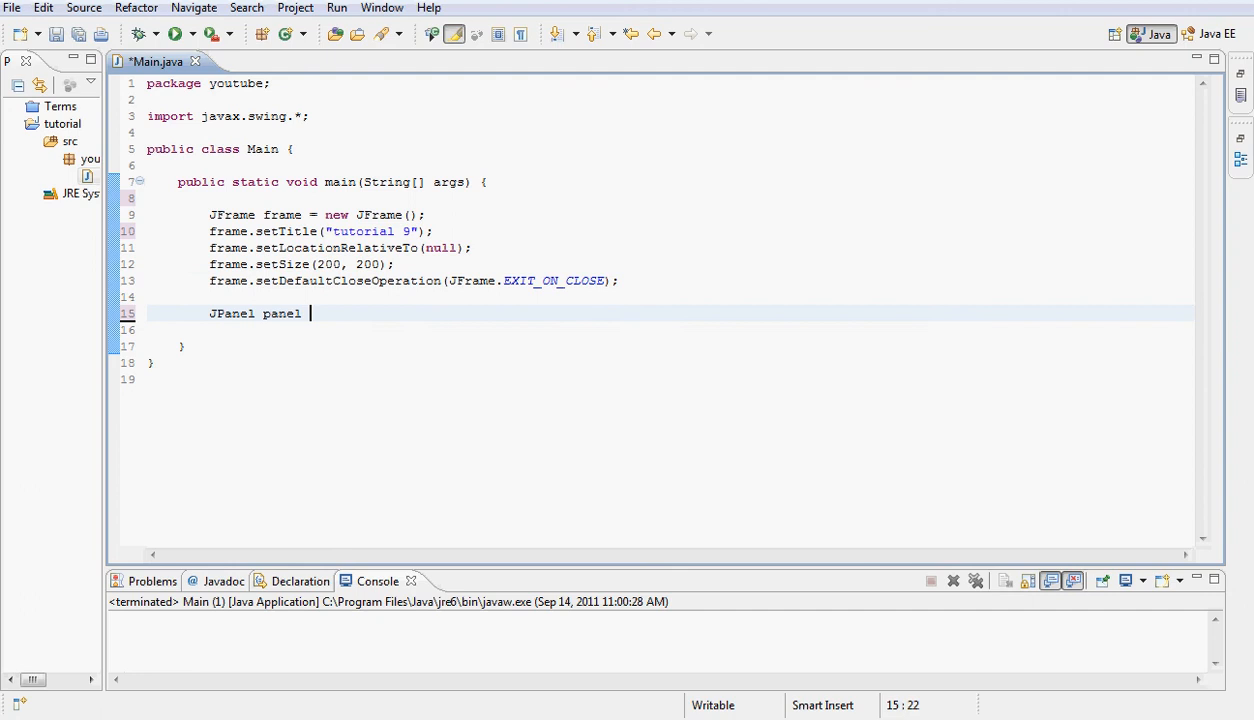
text(= new J)
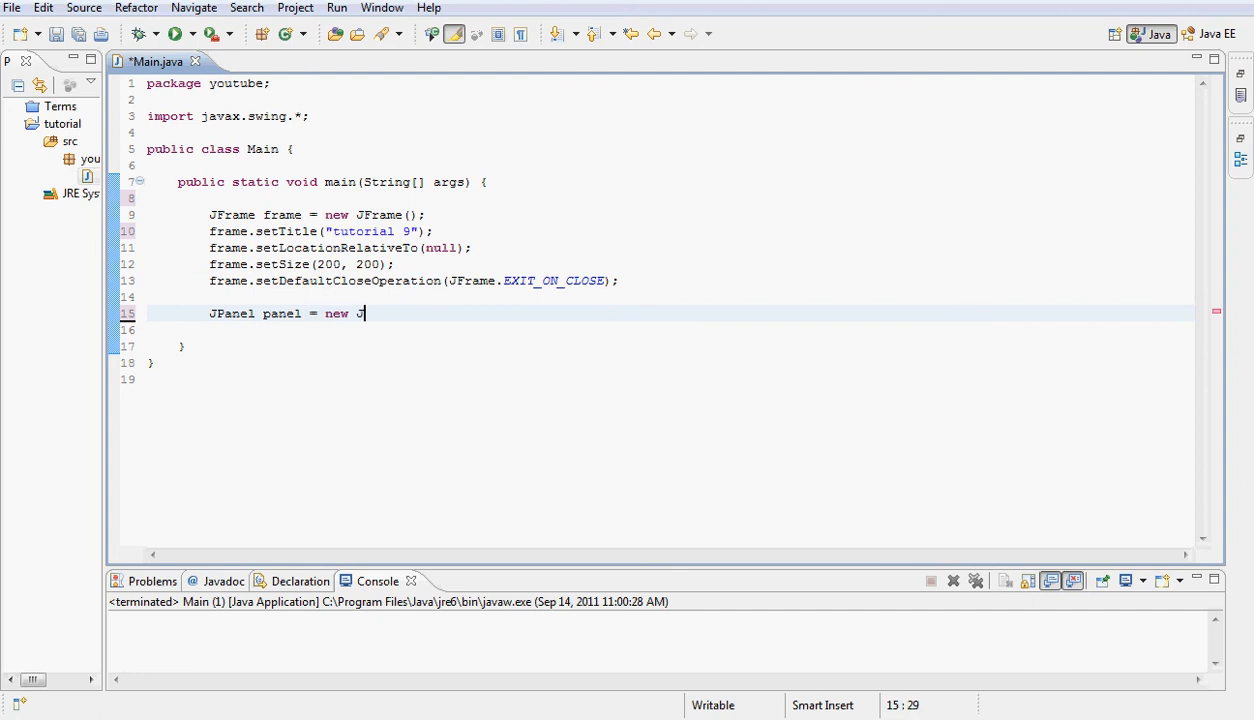
text(Panel();)
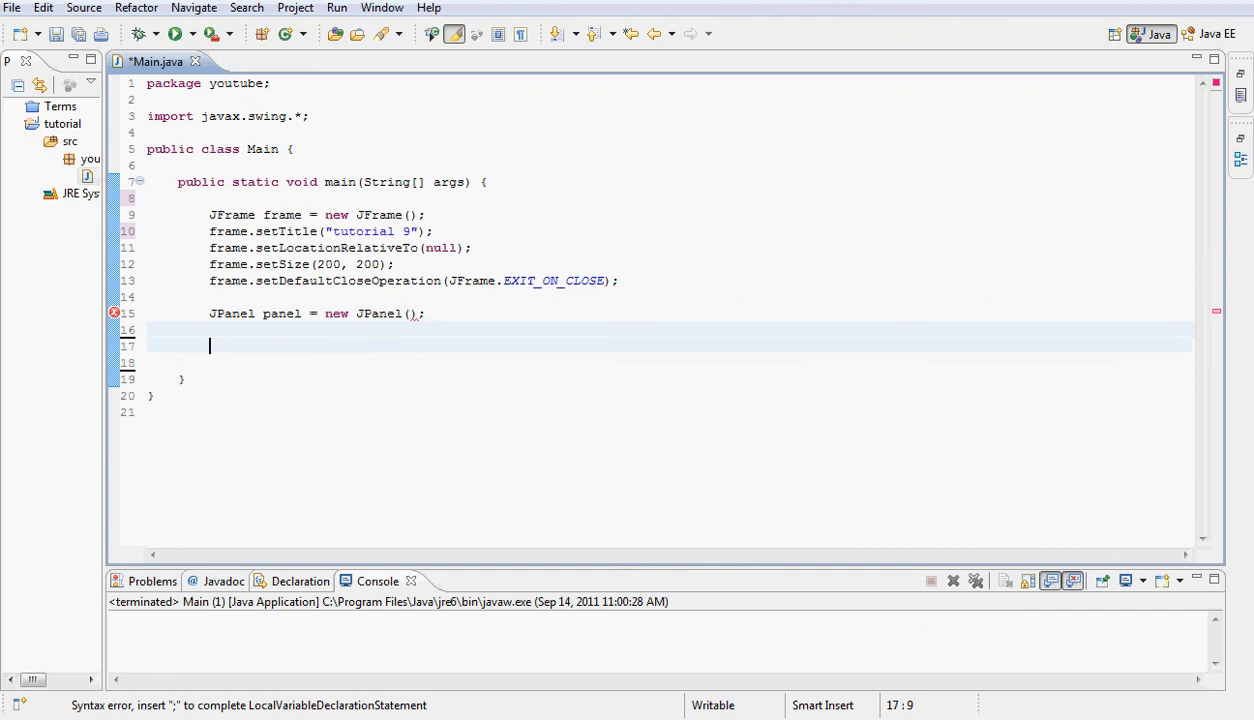
Declare 'JMenuBar menuBar = new JMenuBar();' and call frame.setJMenuBar(menuBar)
text(JMn)
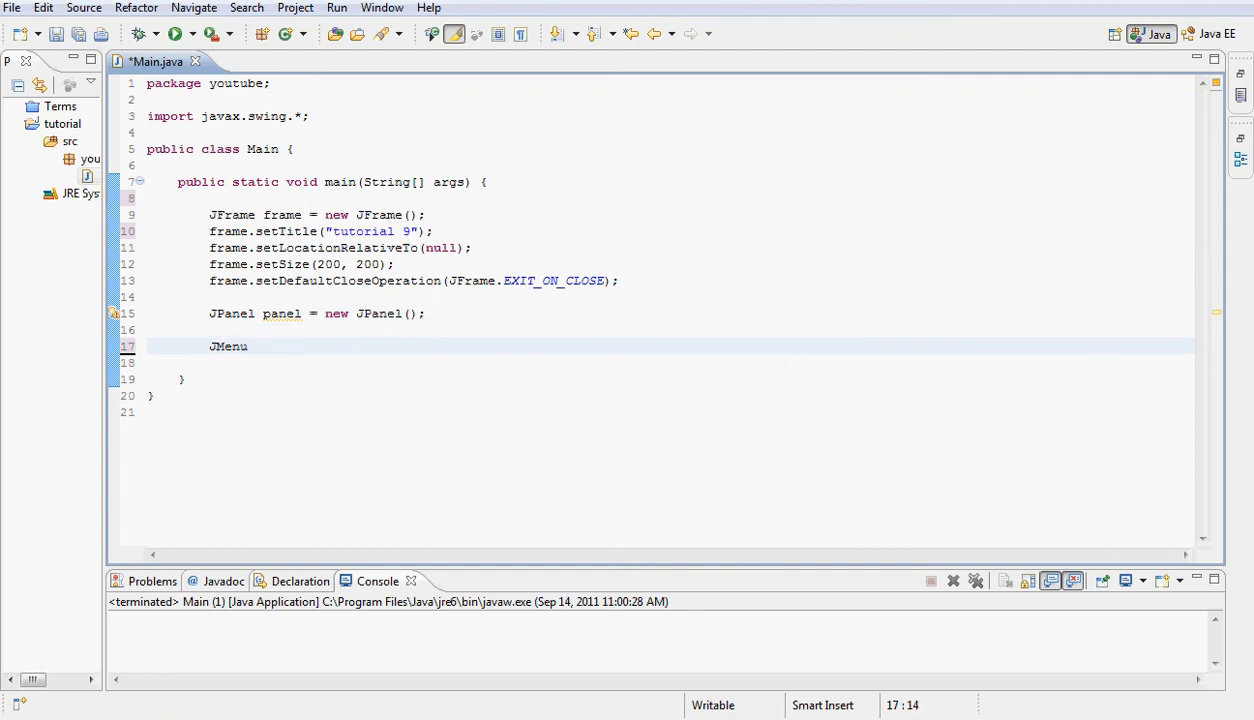
text(Bar me)
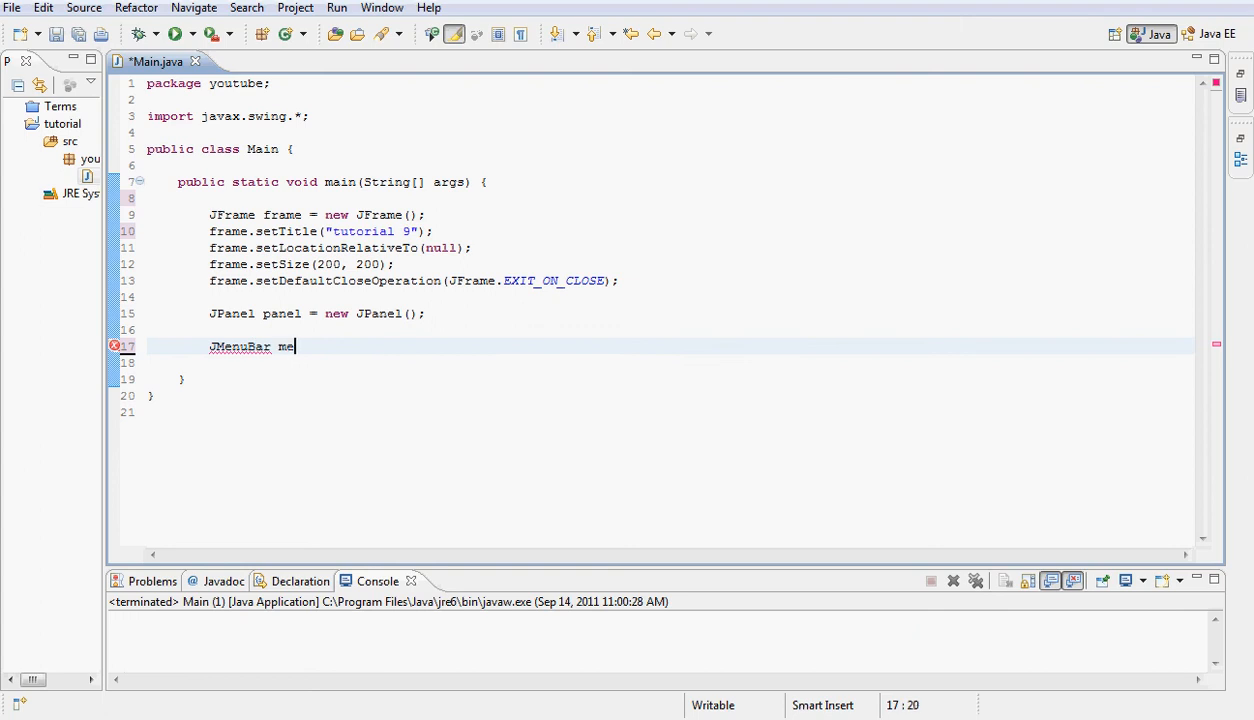
text(nuBar =)
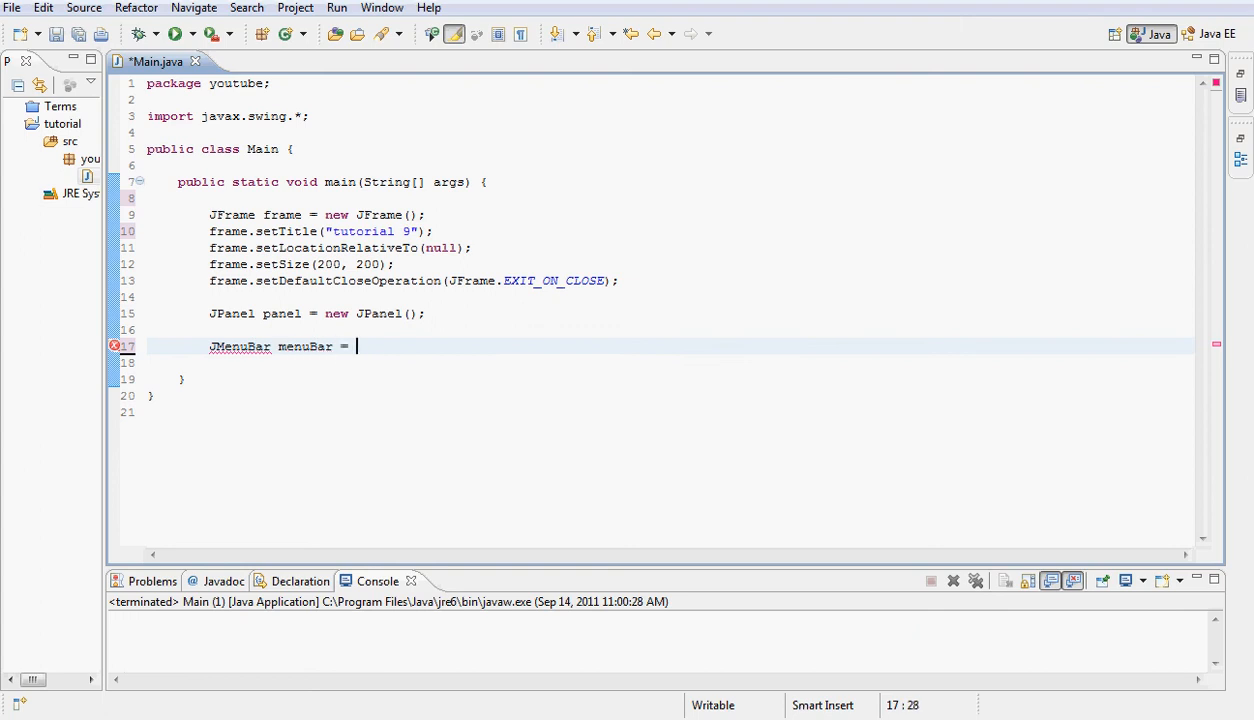
text(new JM)
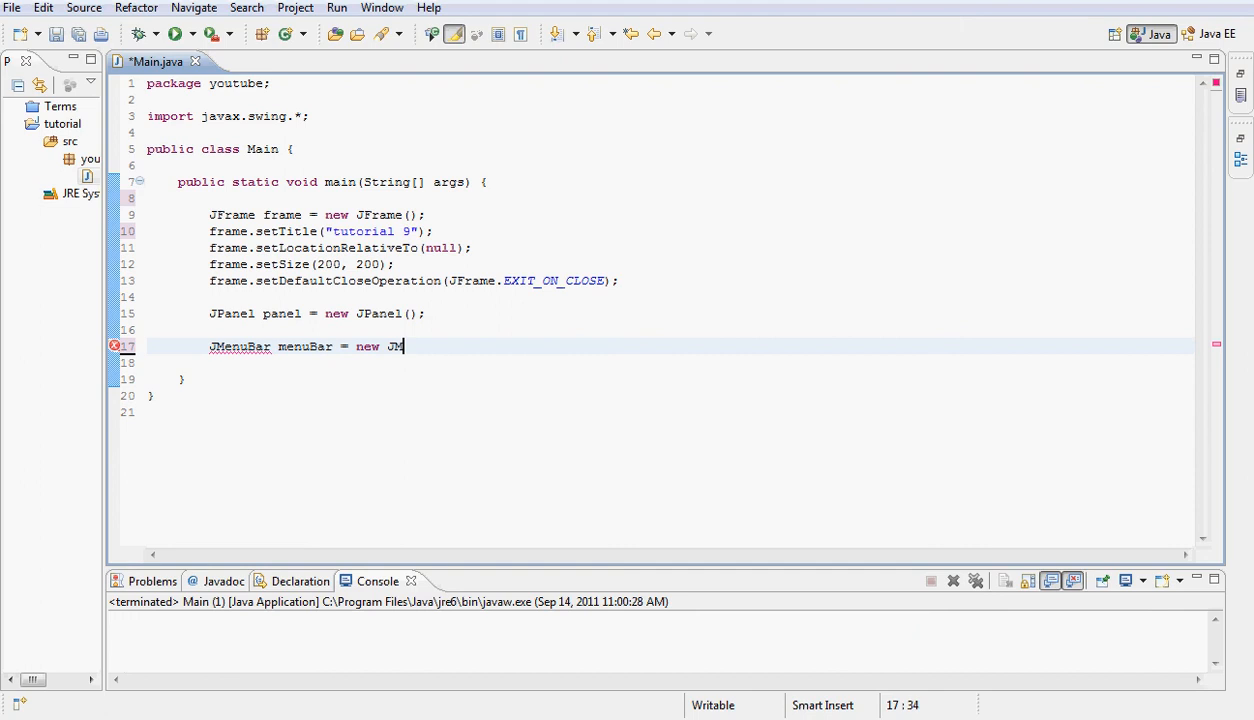
text(enuBar)
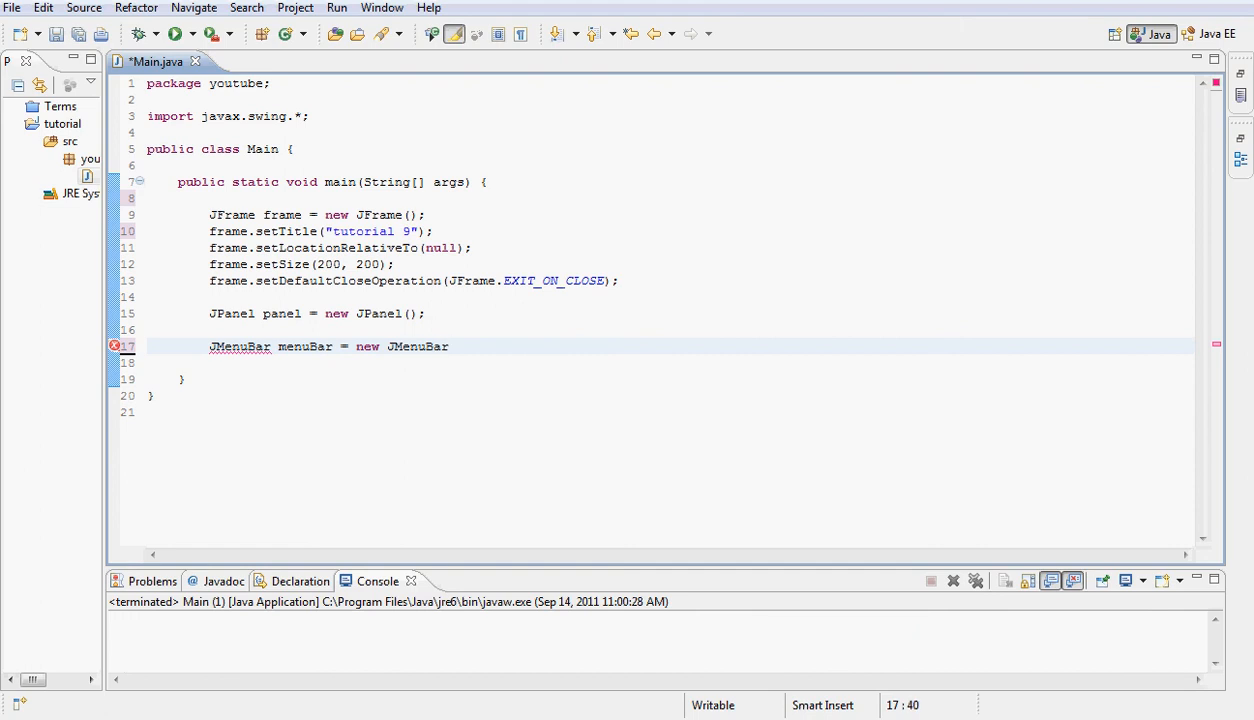
text(();)
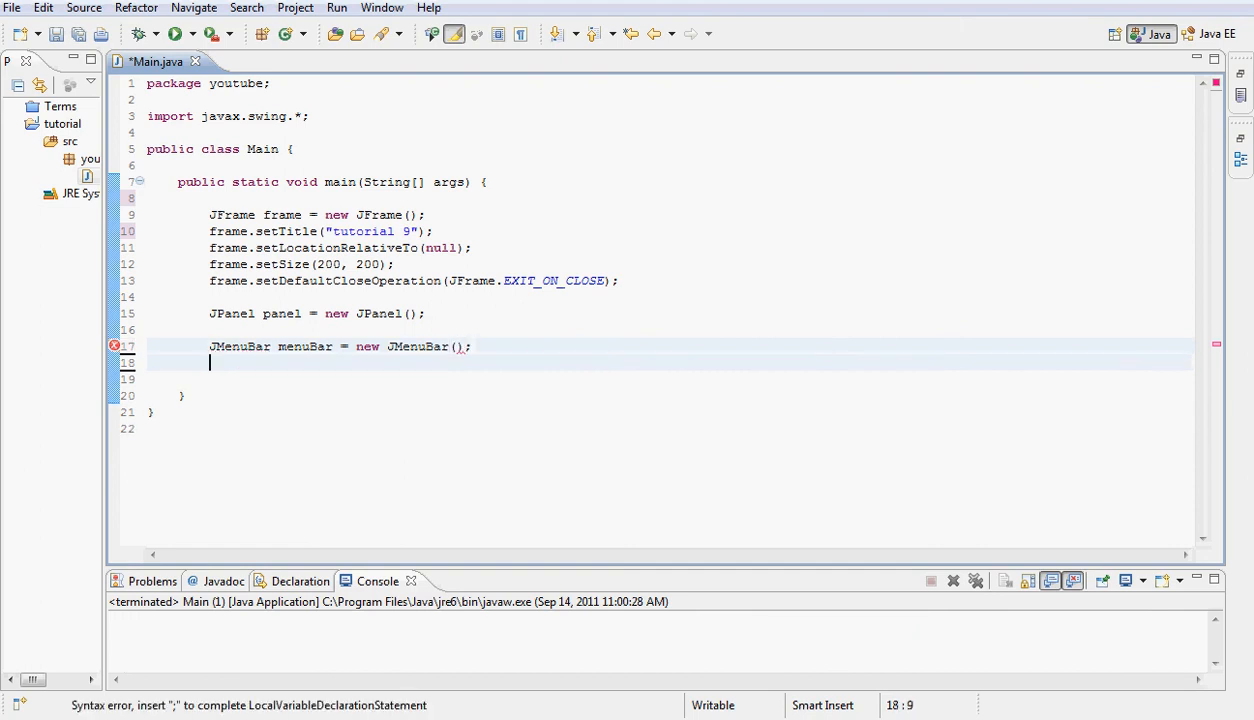
text(frame.setJMenuBar(menuB)
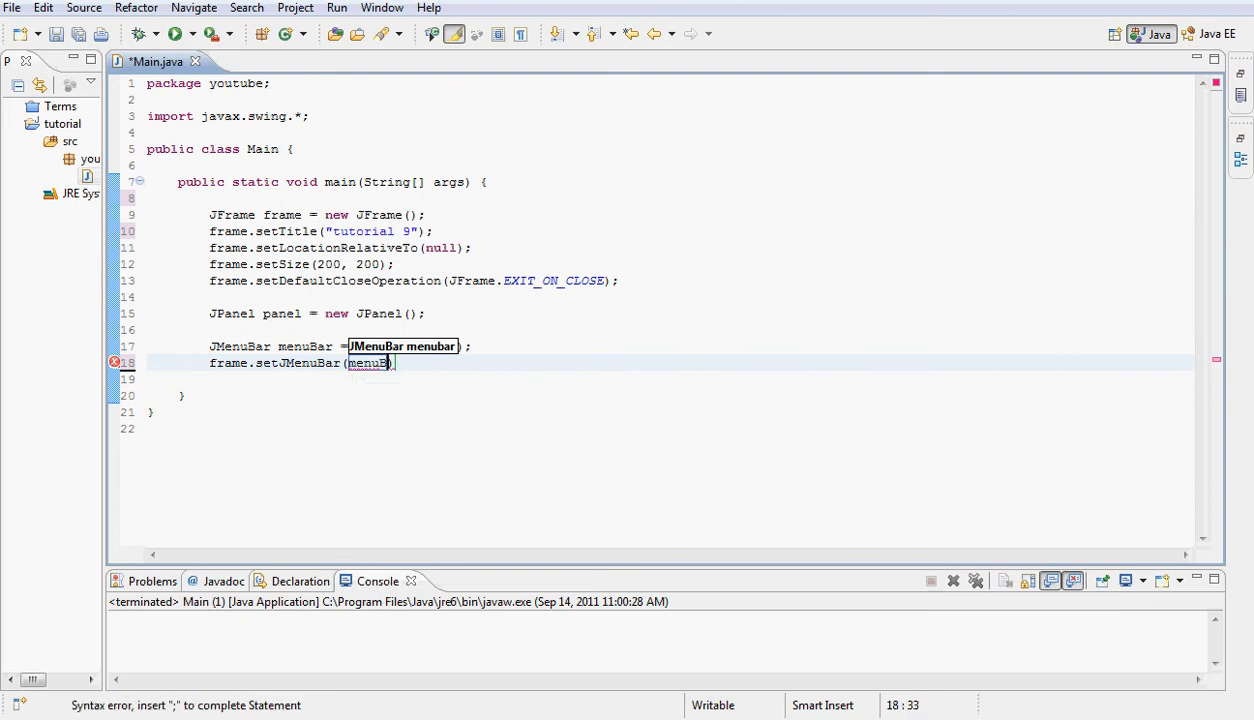
text(ar)
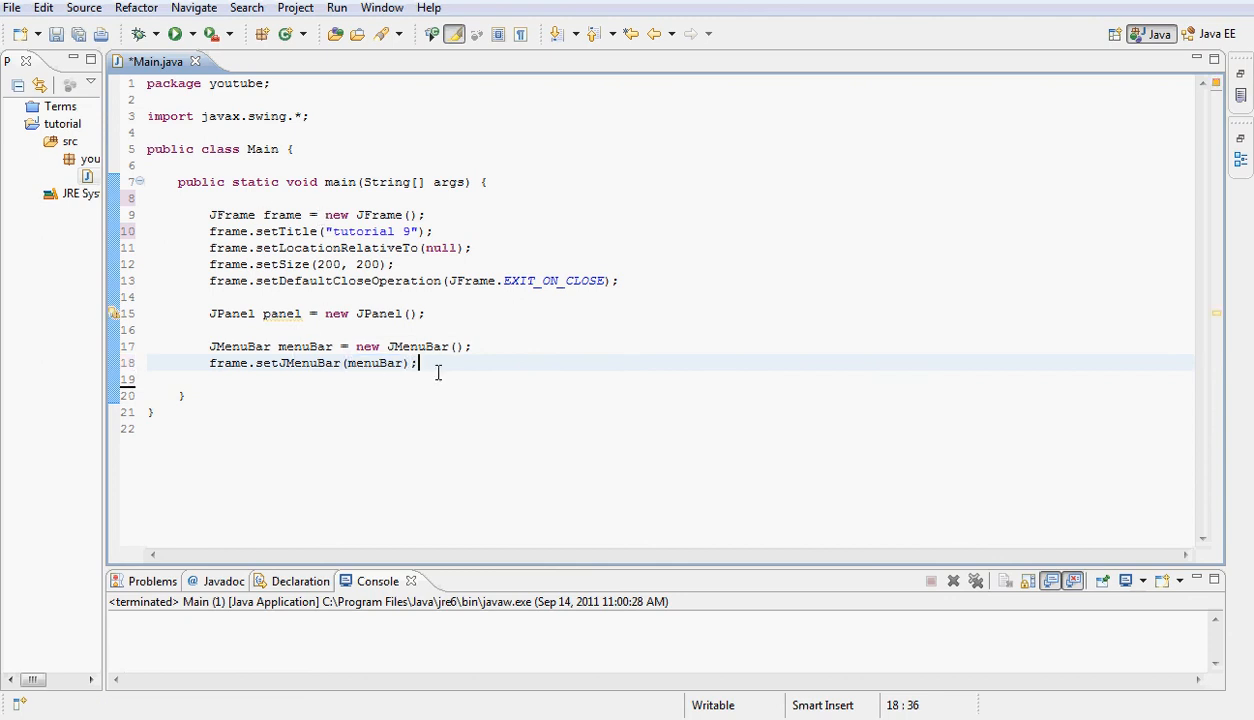
Declare a JMenu named file labeled "File"
text(J)
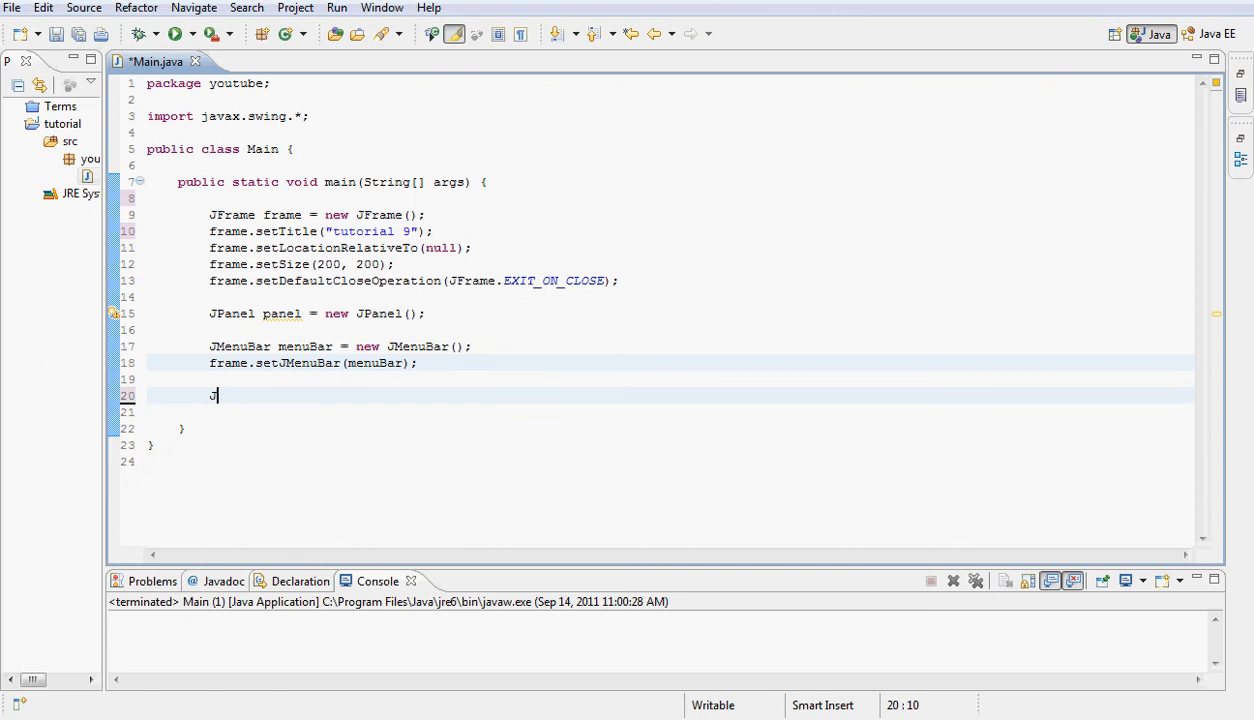
text(Menu)
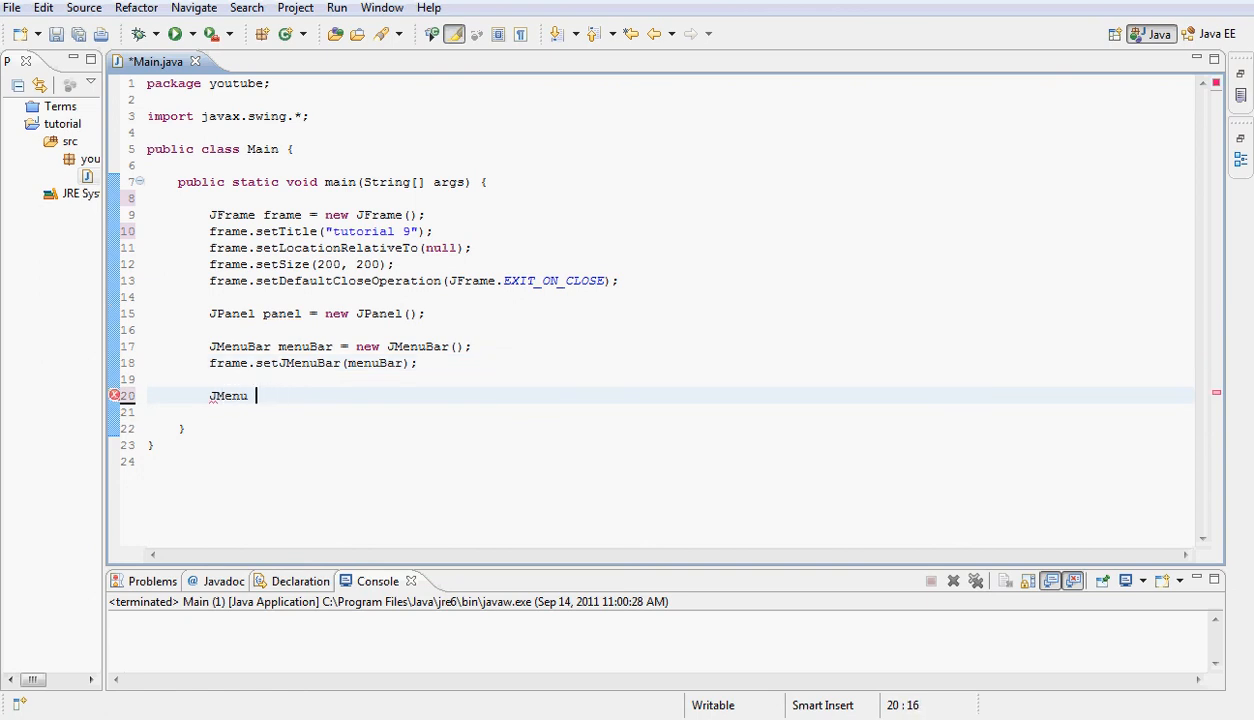
text(fi)
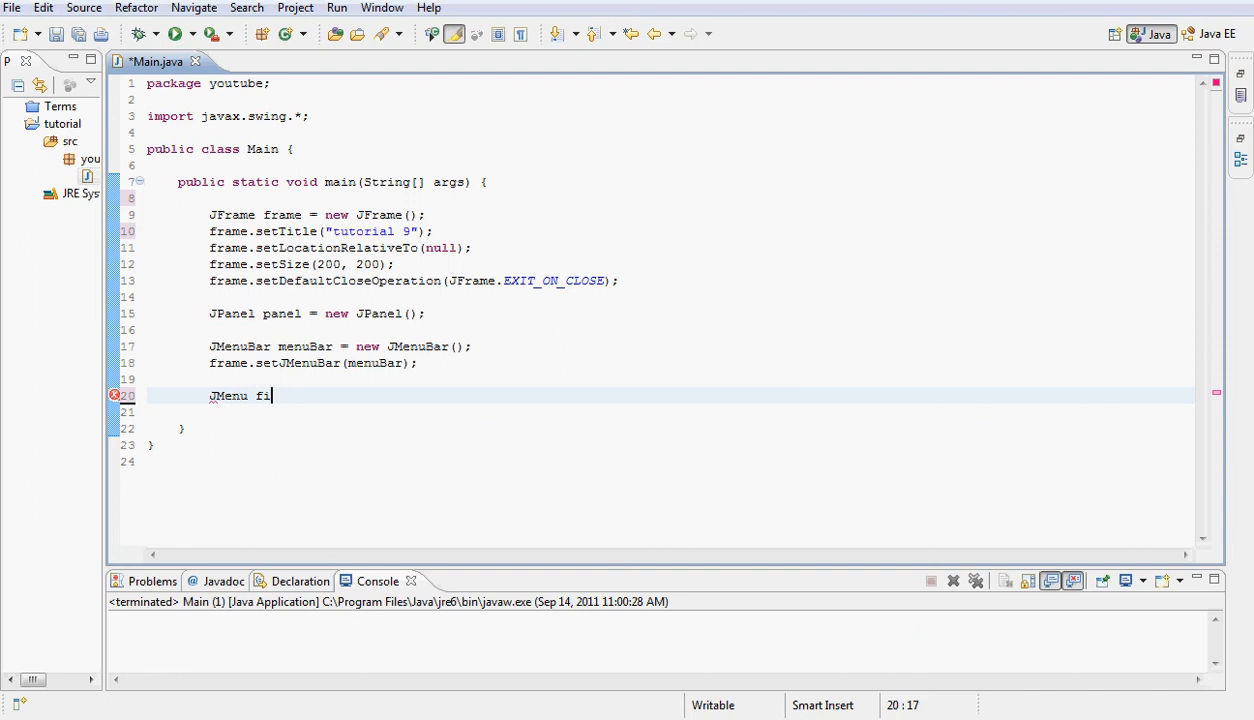
text(le =)
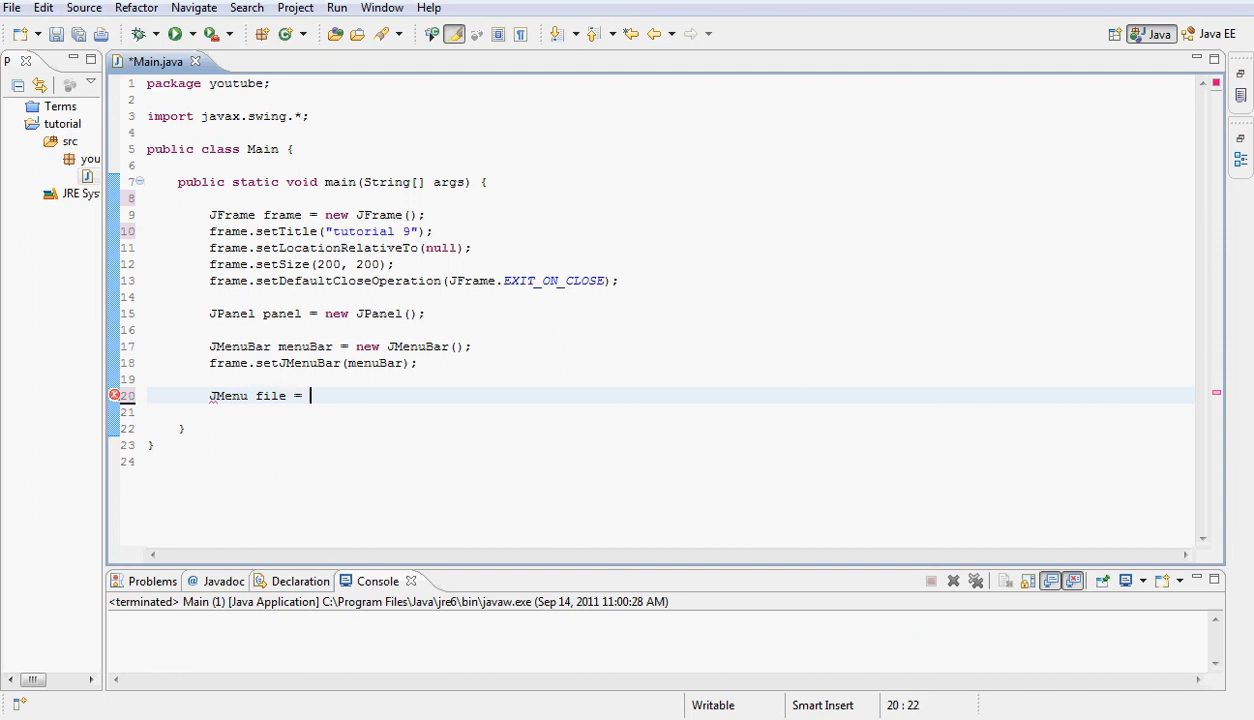
text(new JMenu(")
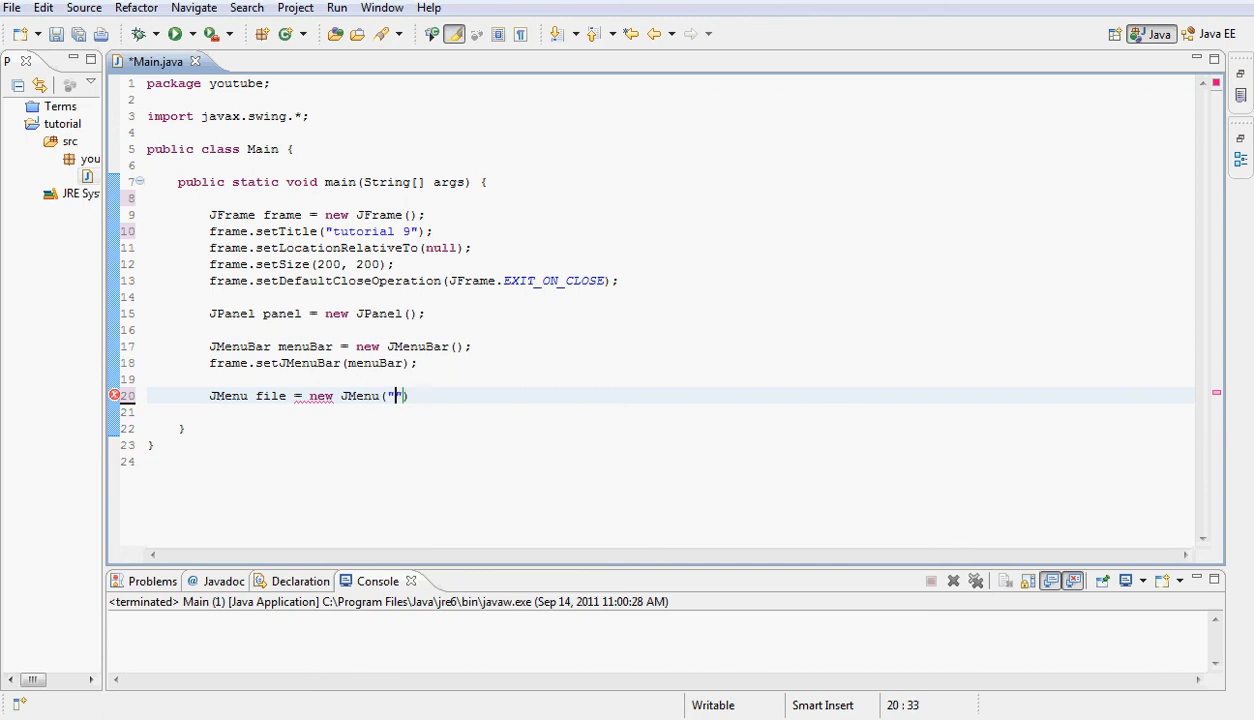
text(File)
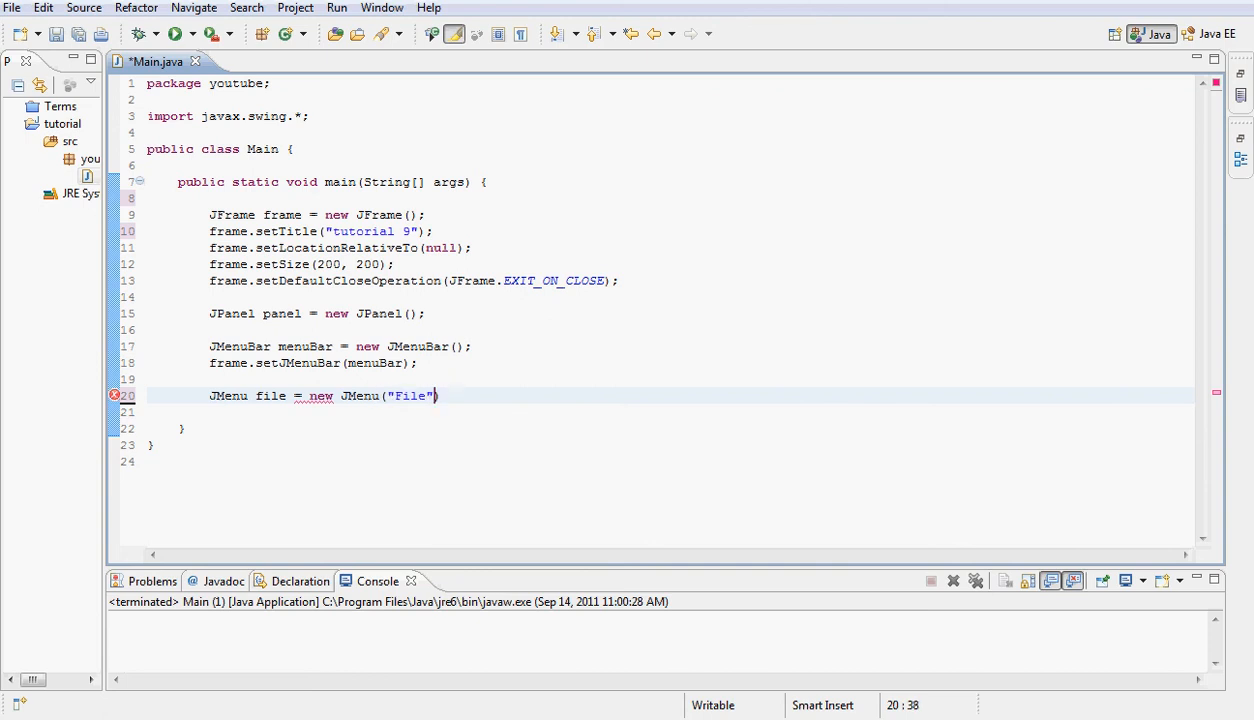
key(enter)
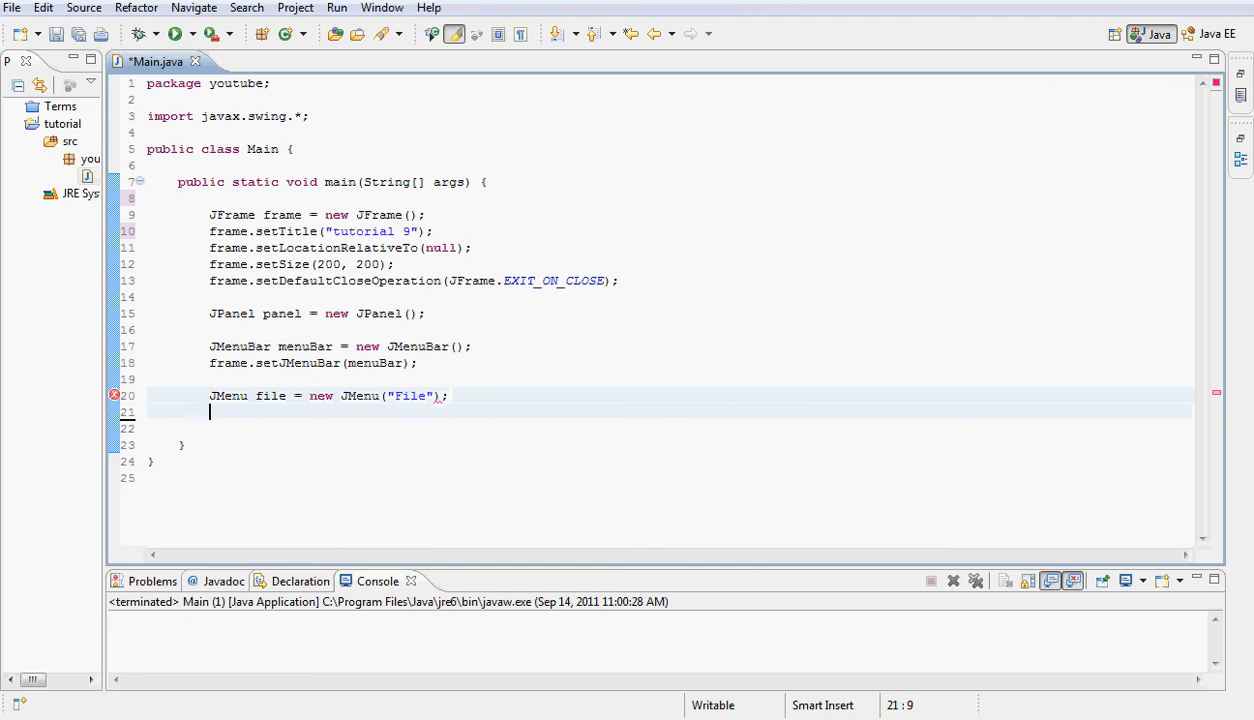
Add the file menu to menuBar with menuBar.add(file)
text(m)
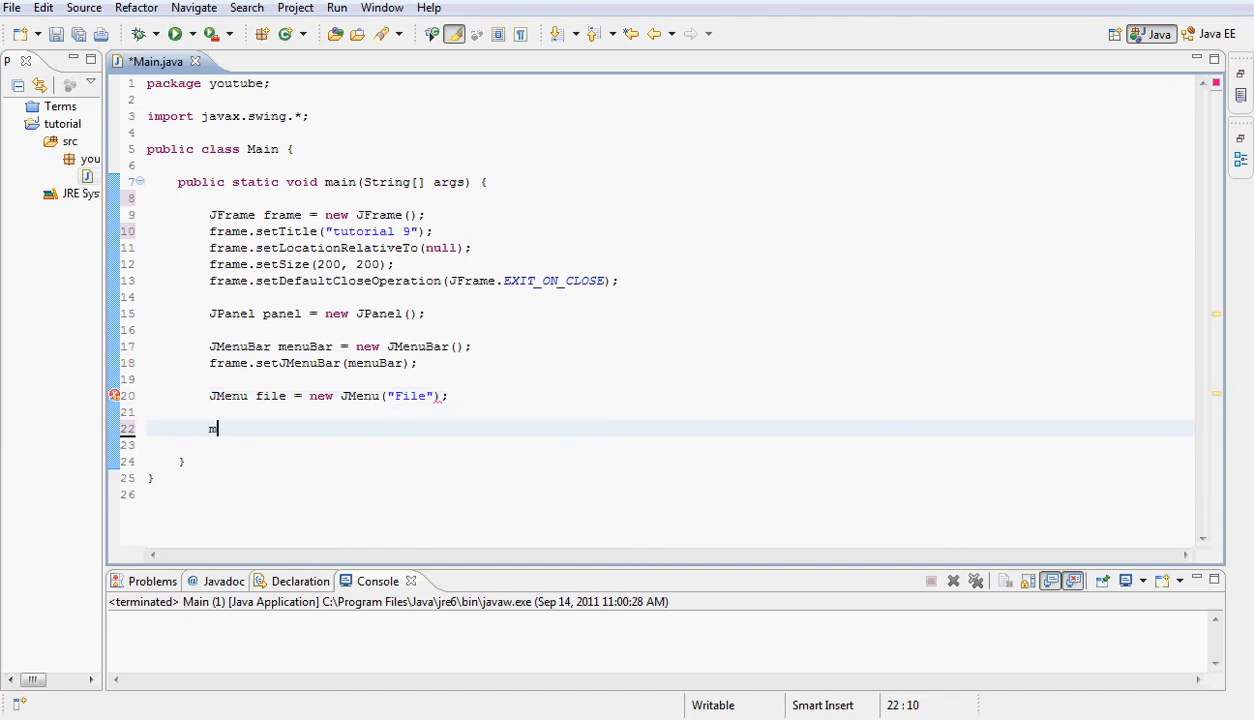
text(enuBar)
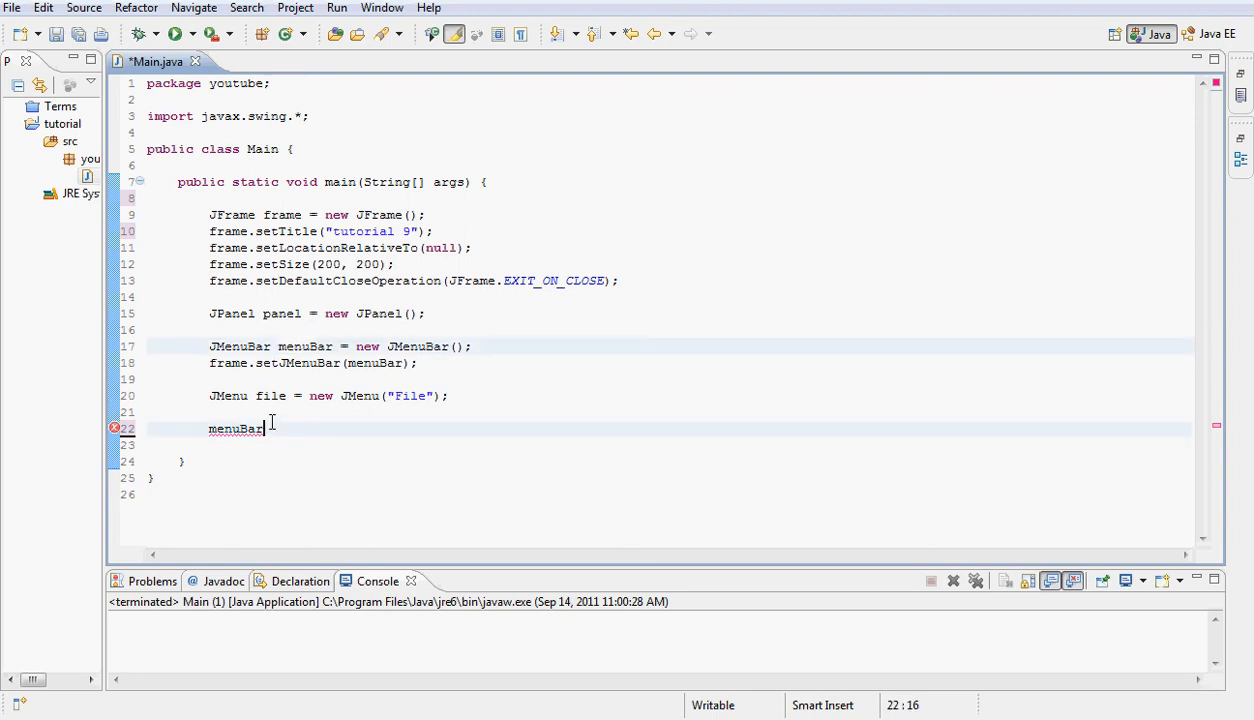
text(.add()
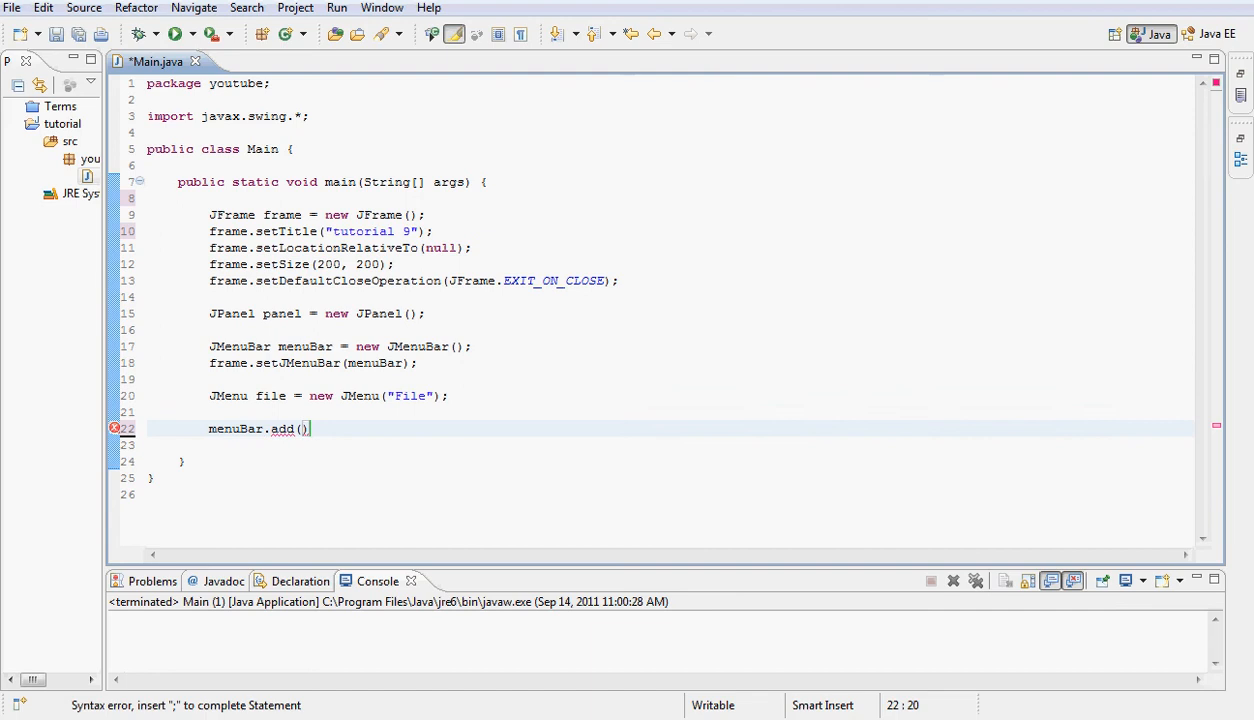
text(file)
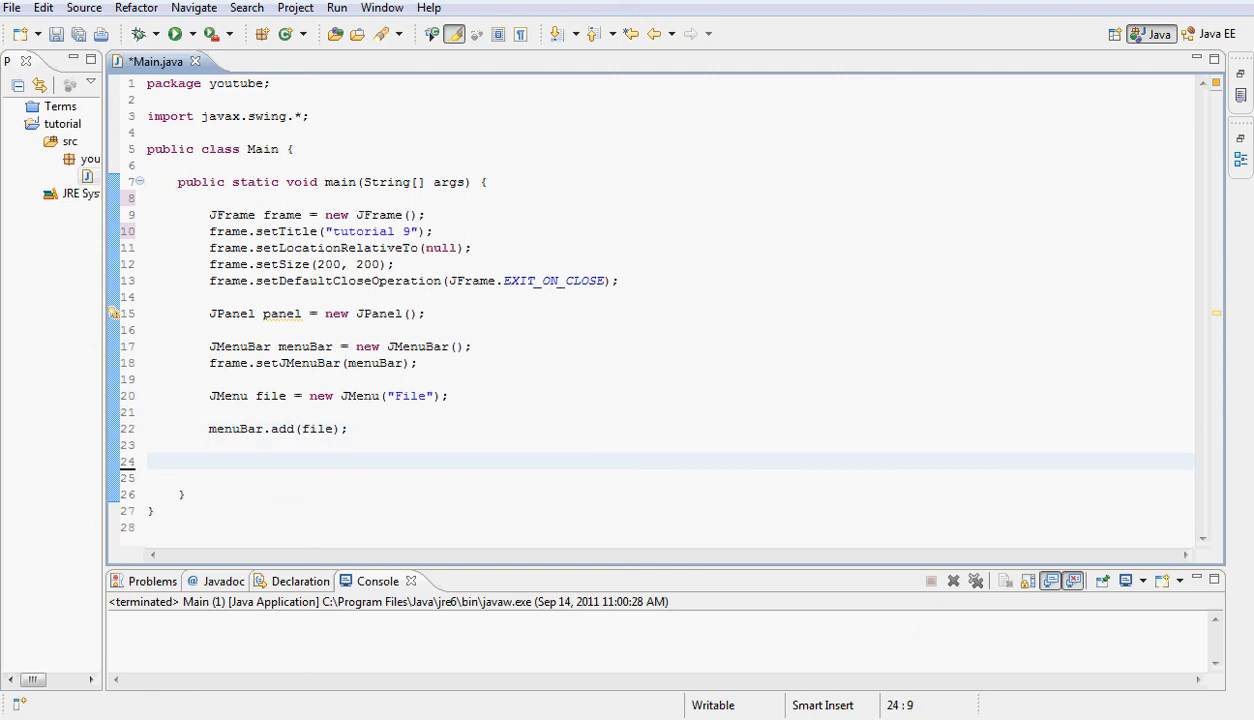
Write frame.getContentPane().add(panel); and frame.setVisible(true); at the end of main
text(frame.)
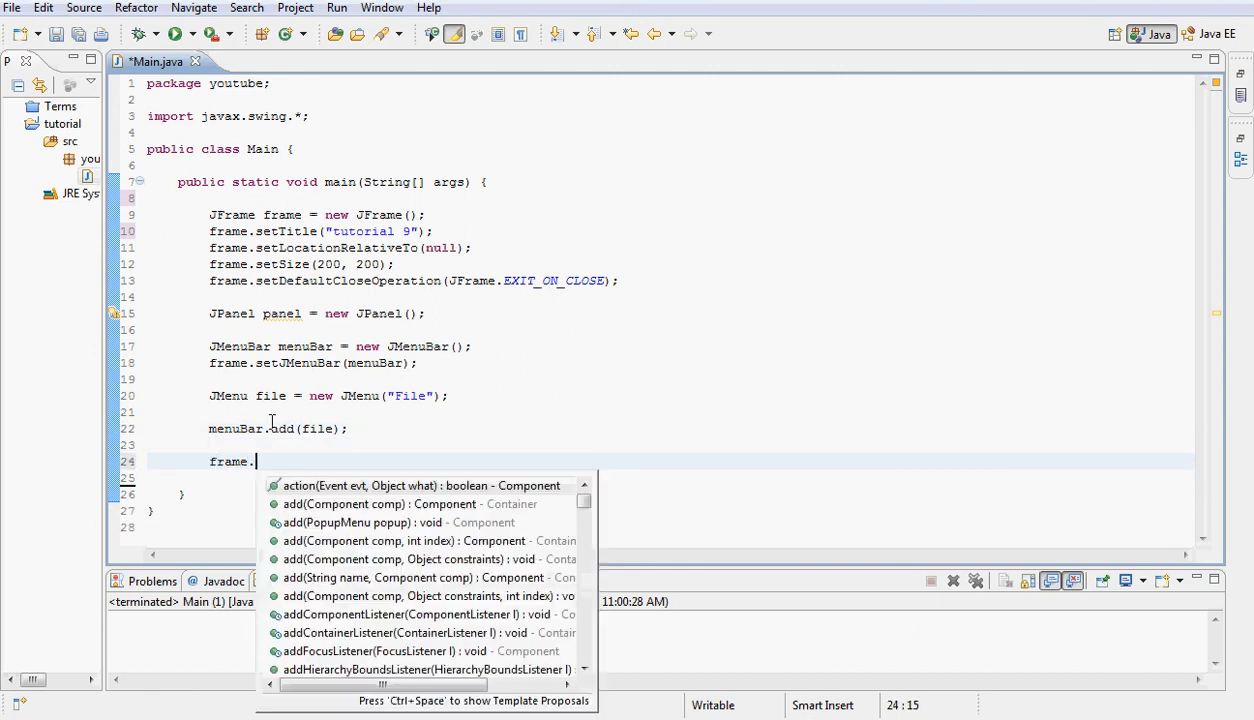
text(getcontentPane().add)
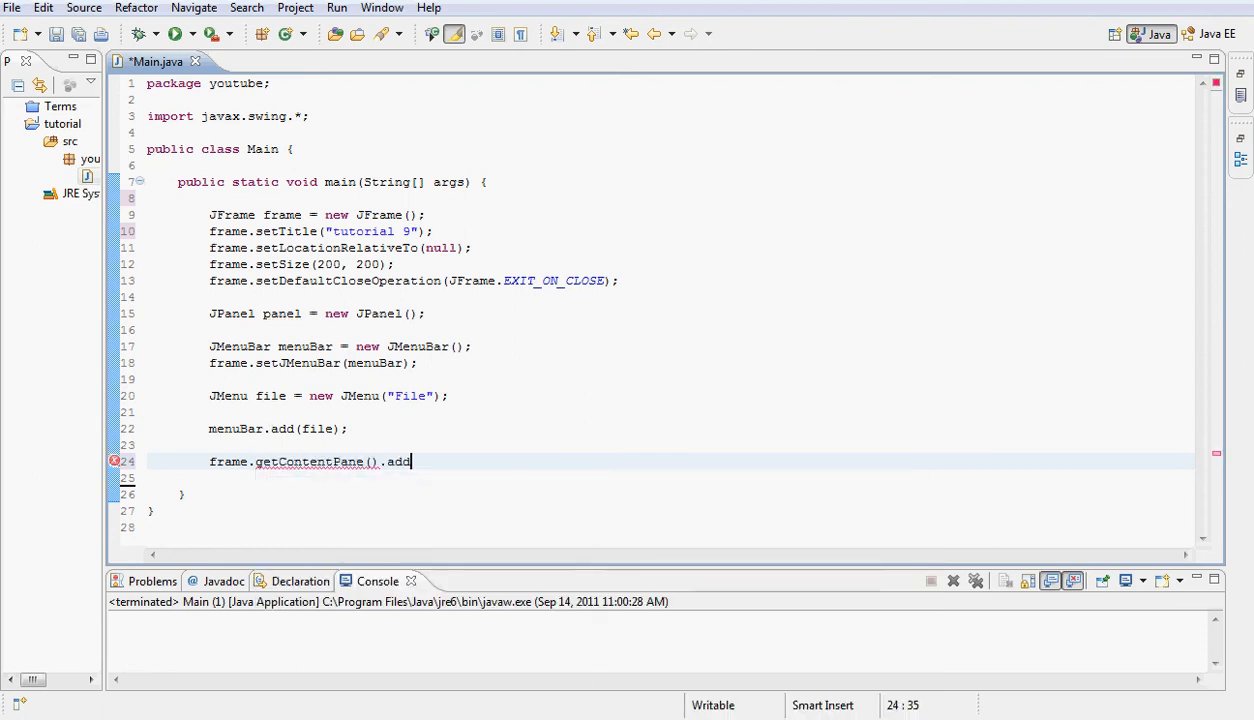
text((panel);)
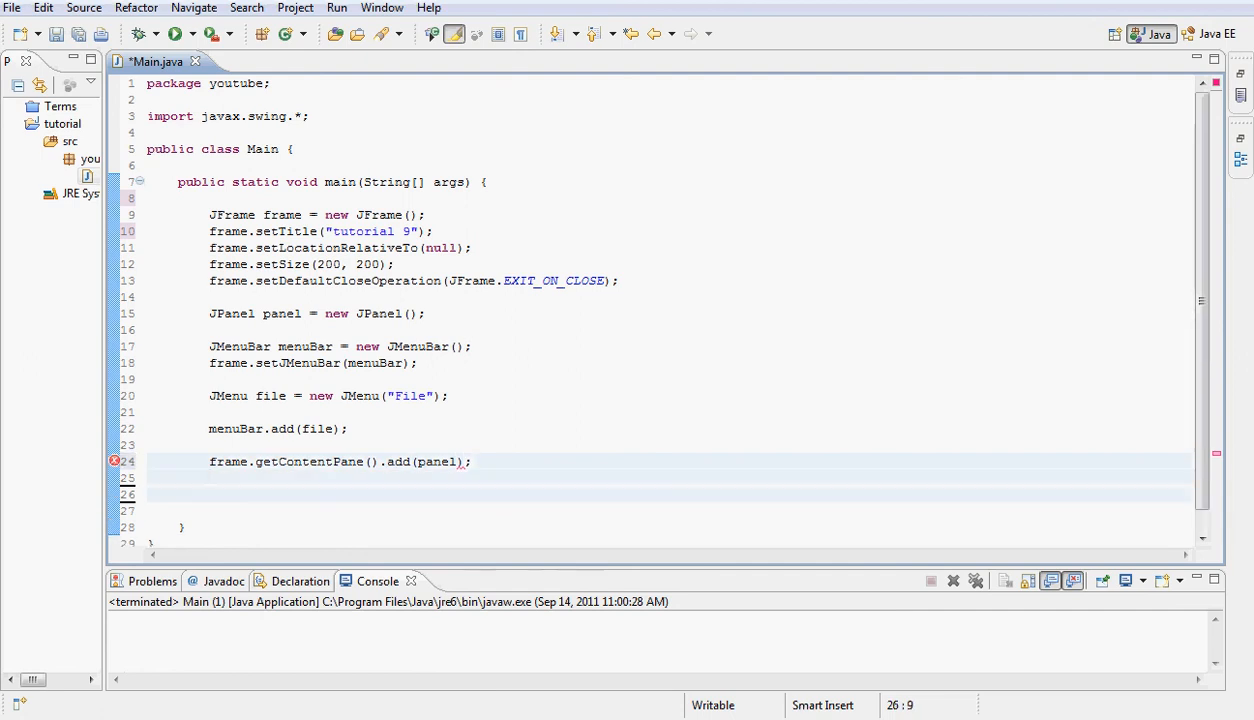
text(frame.)
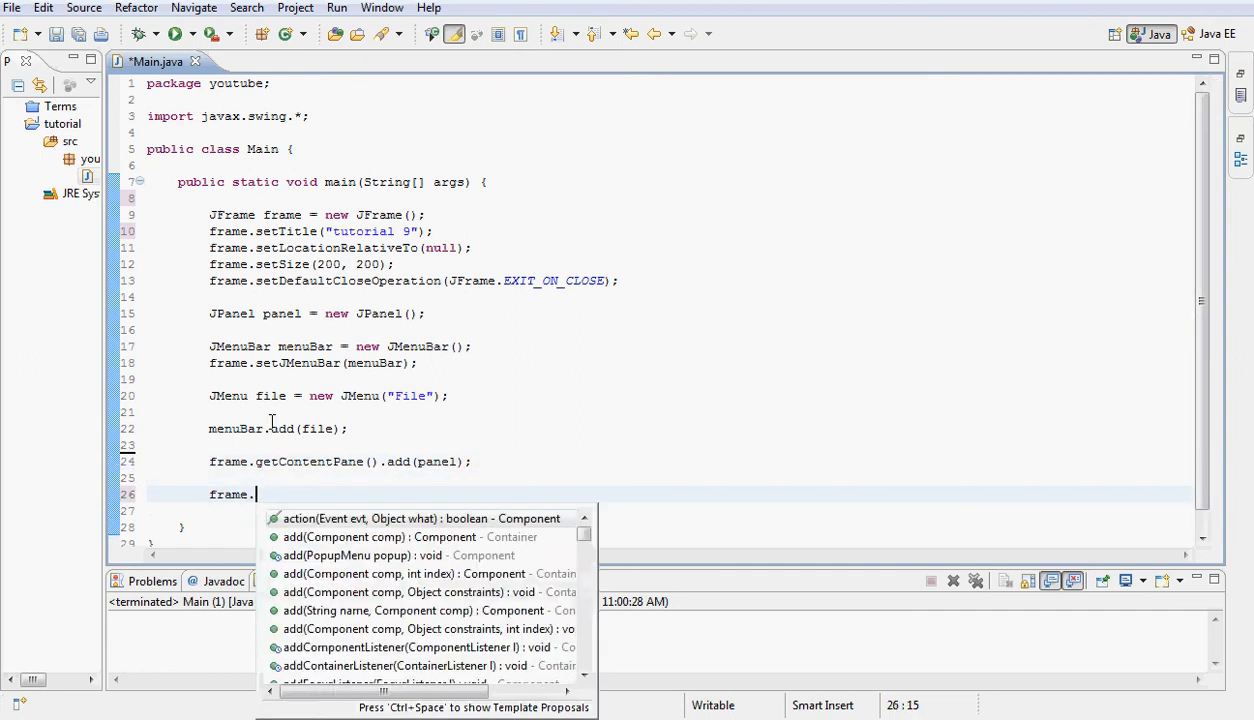
text(setVisible(true)
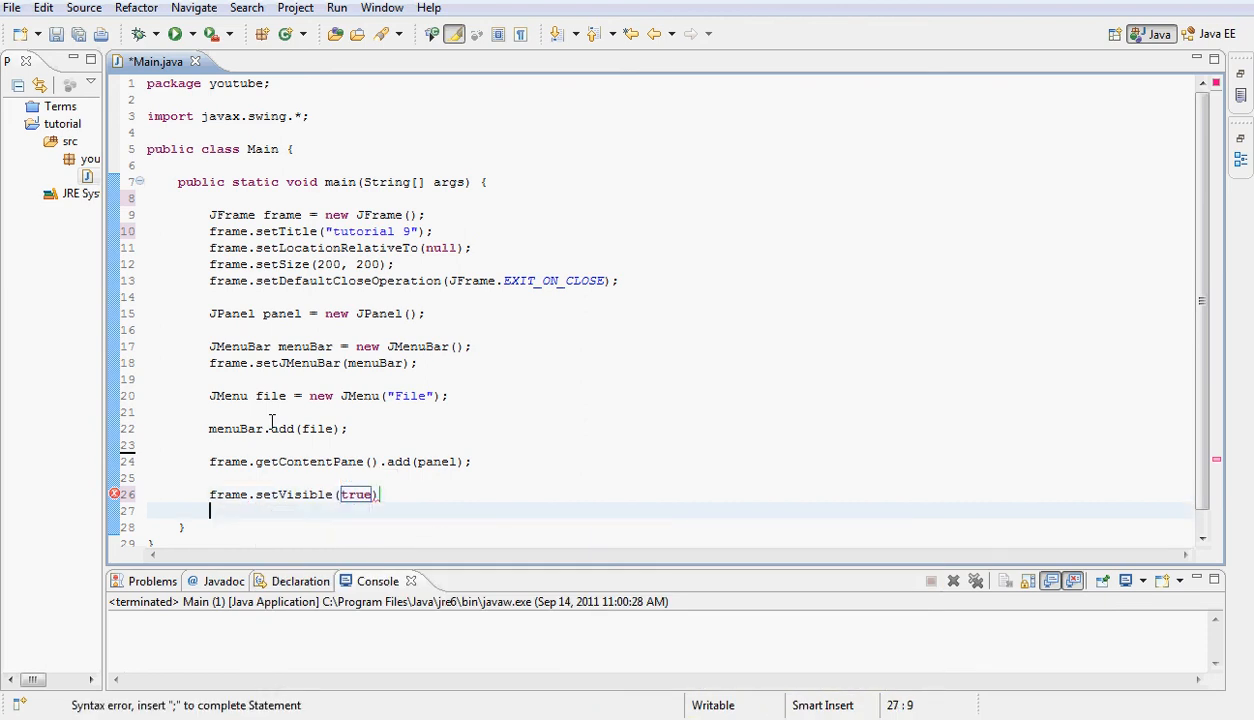
text(;)
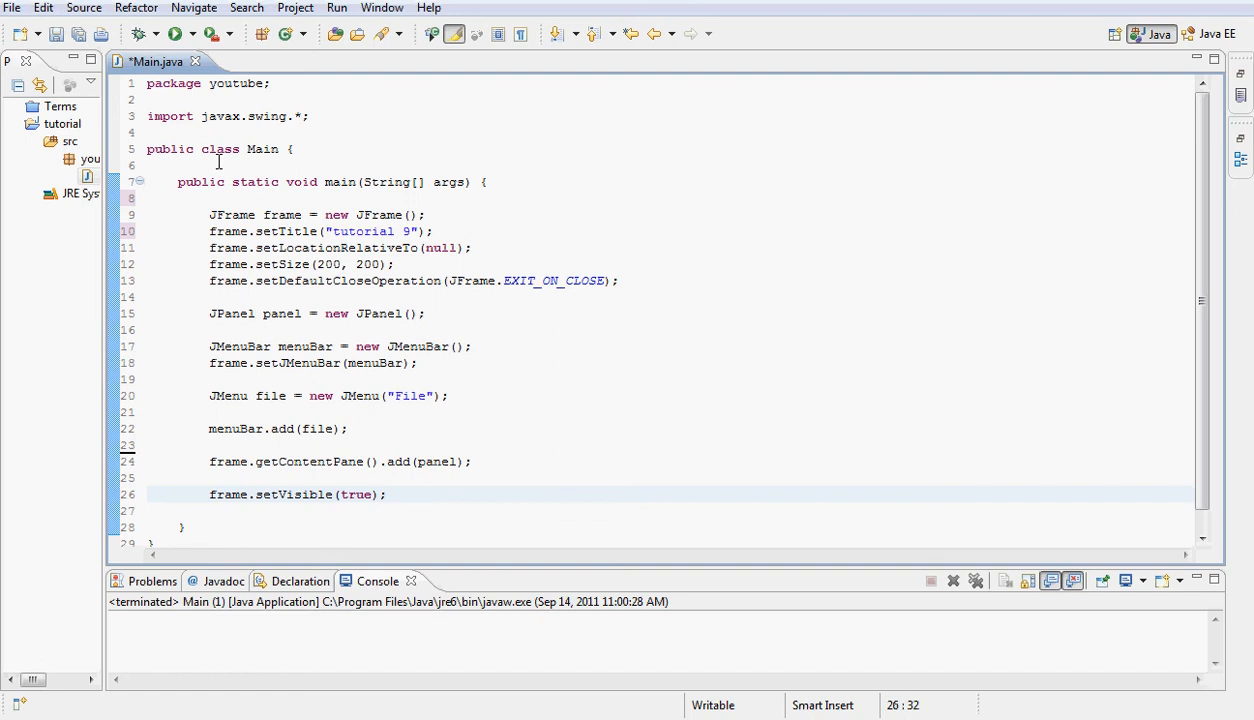
mouse_move(385, 20)
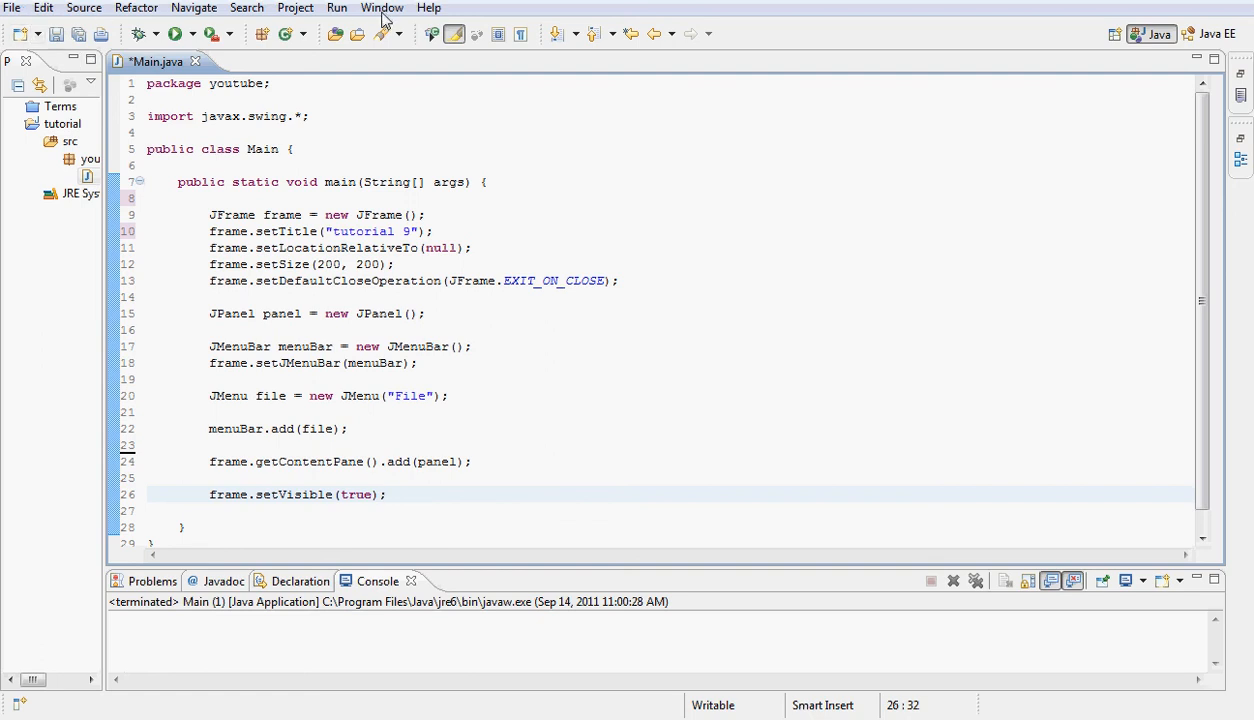
mouse_move(14, 18)
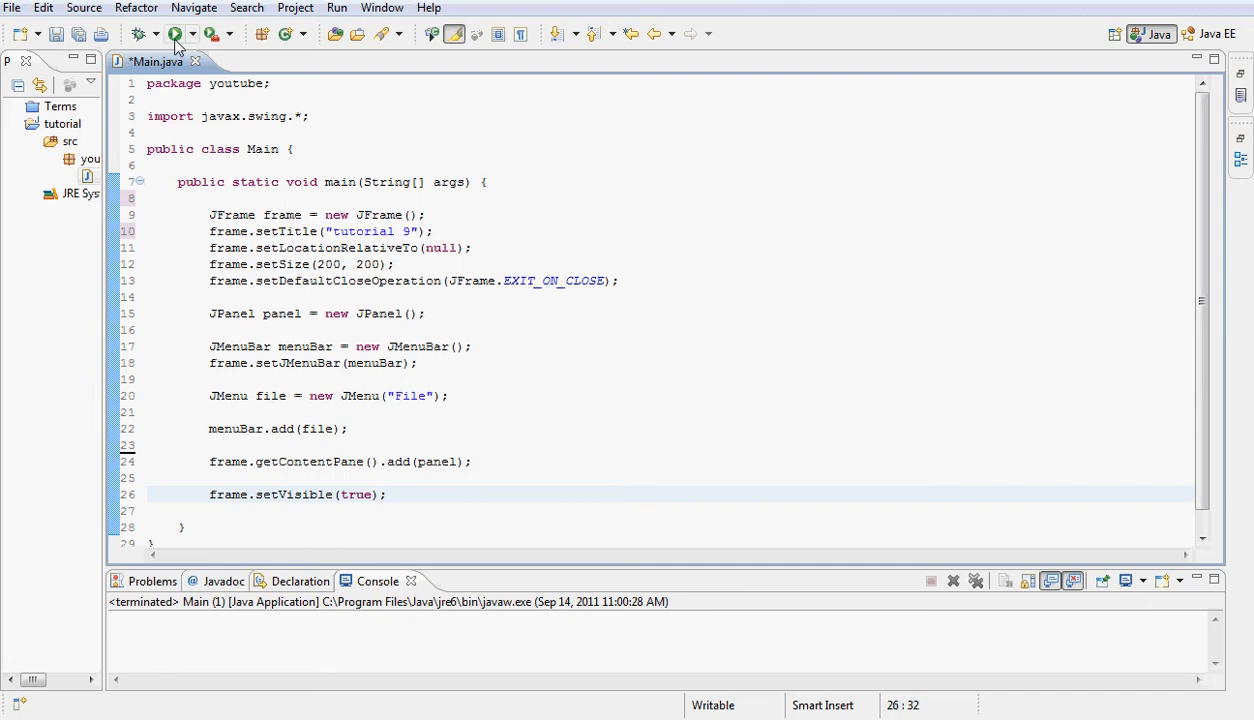
Run Main.java from the toolbar to launch the tutorial 9 window
click(172, 33)
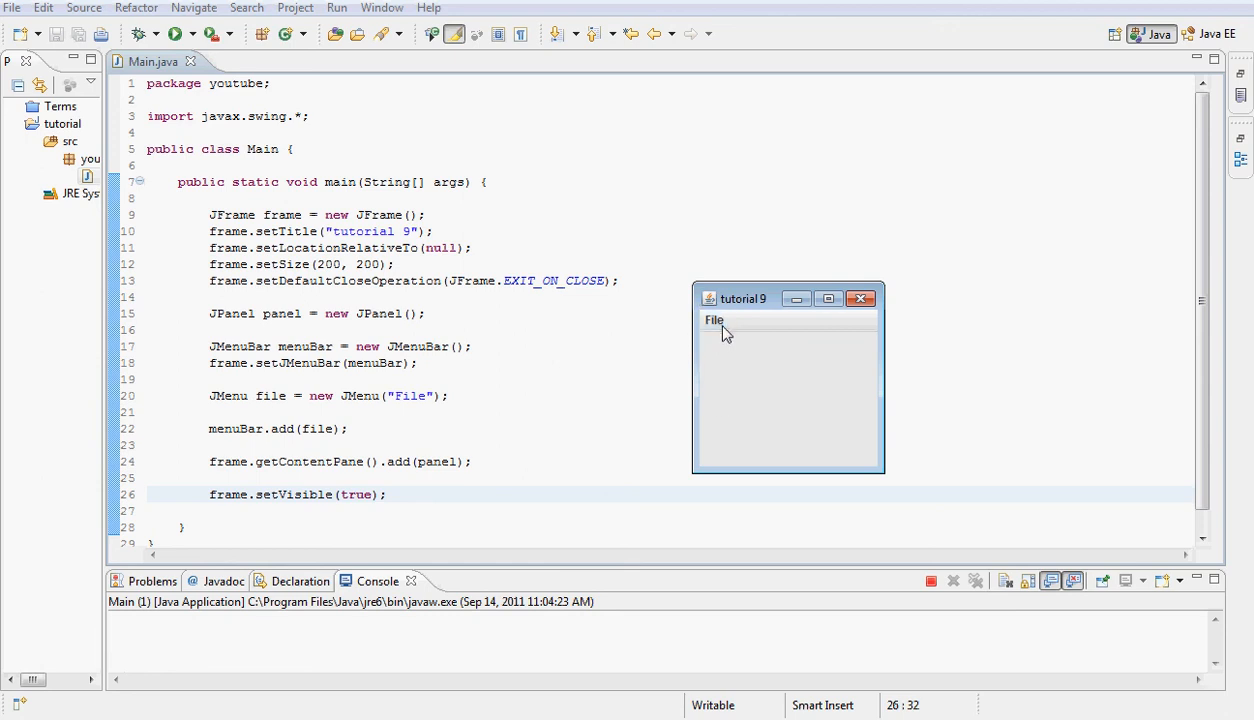
mouse_move(714, 318)
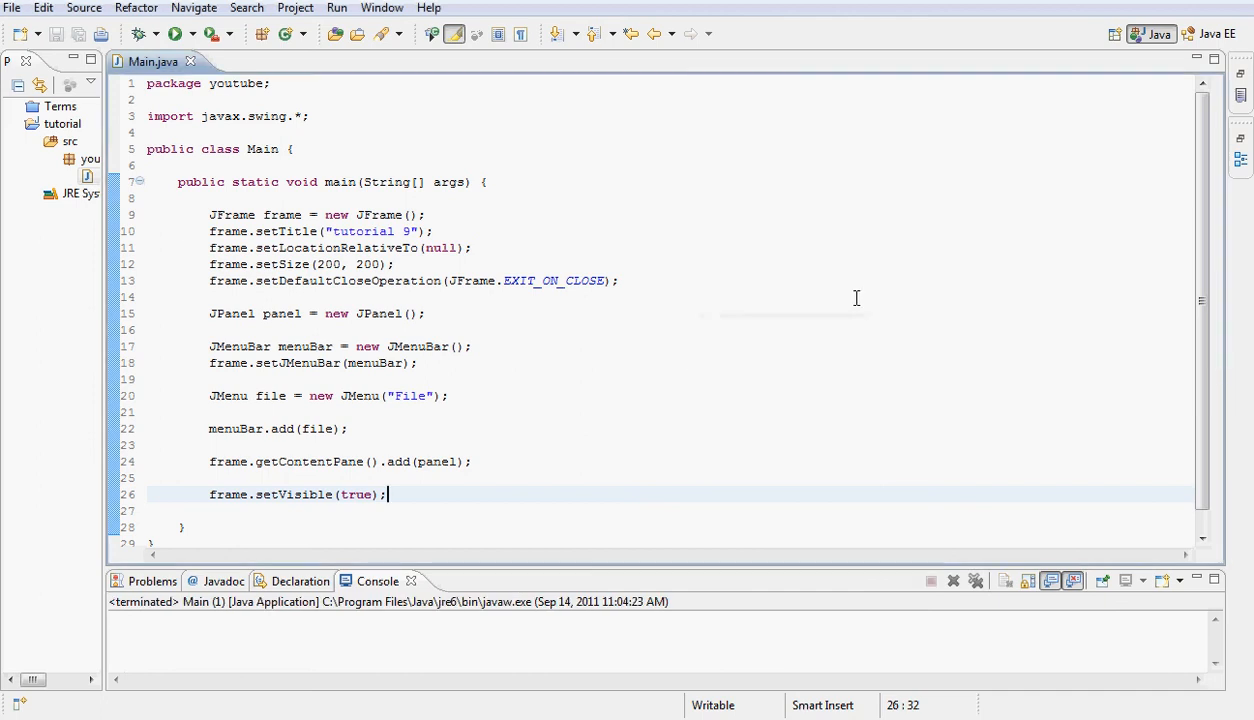
mouse_move(760, 330)
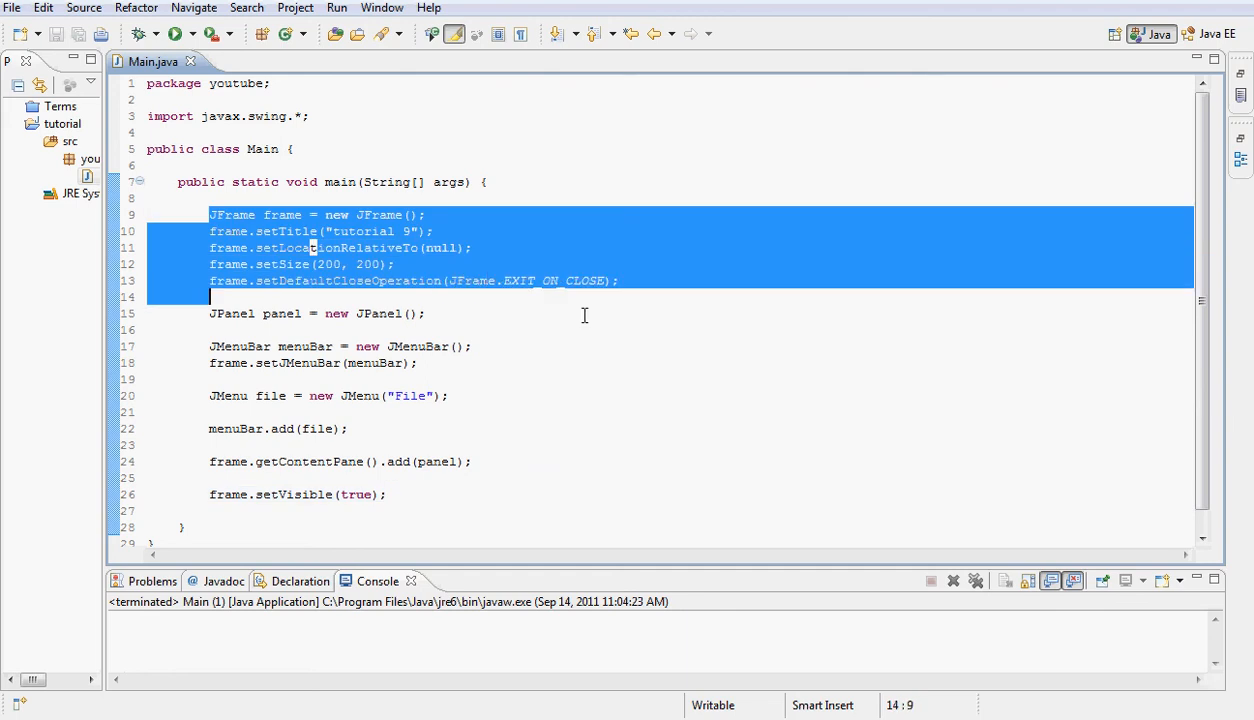
click(425, 214)
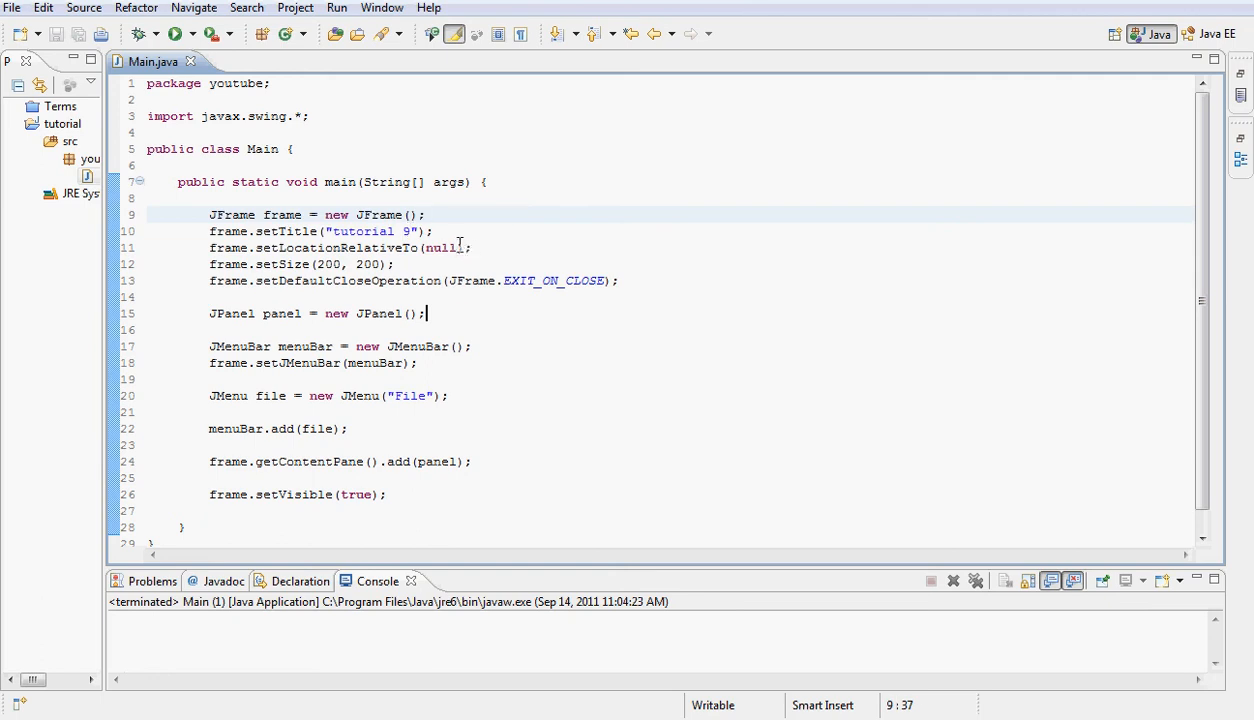
mouse_move(378, 281)
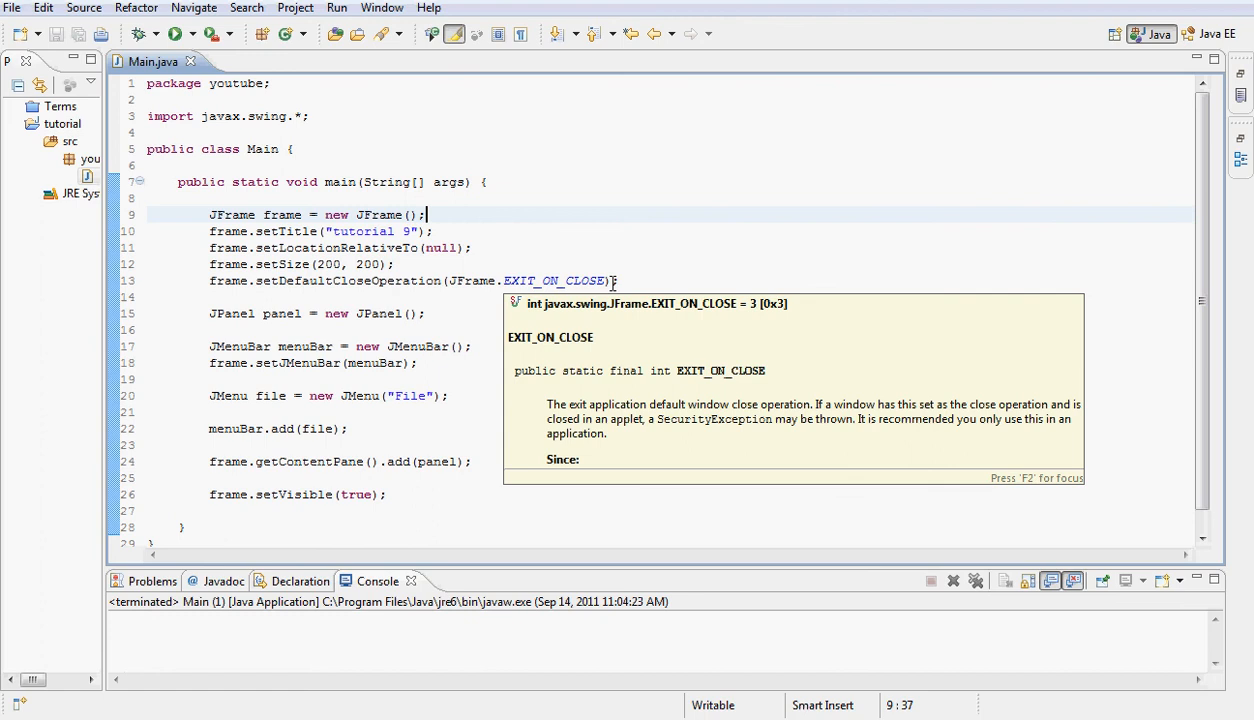
mouse_move(399, 316)
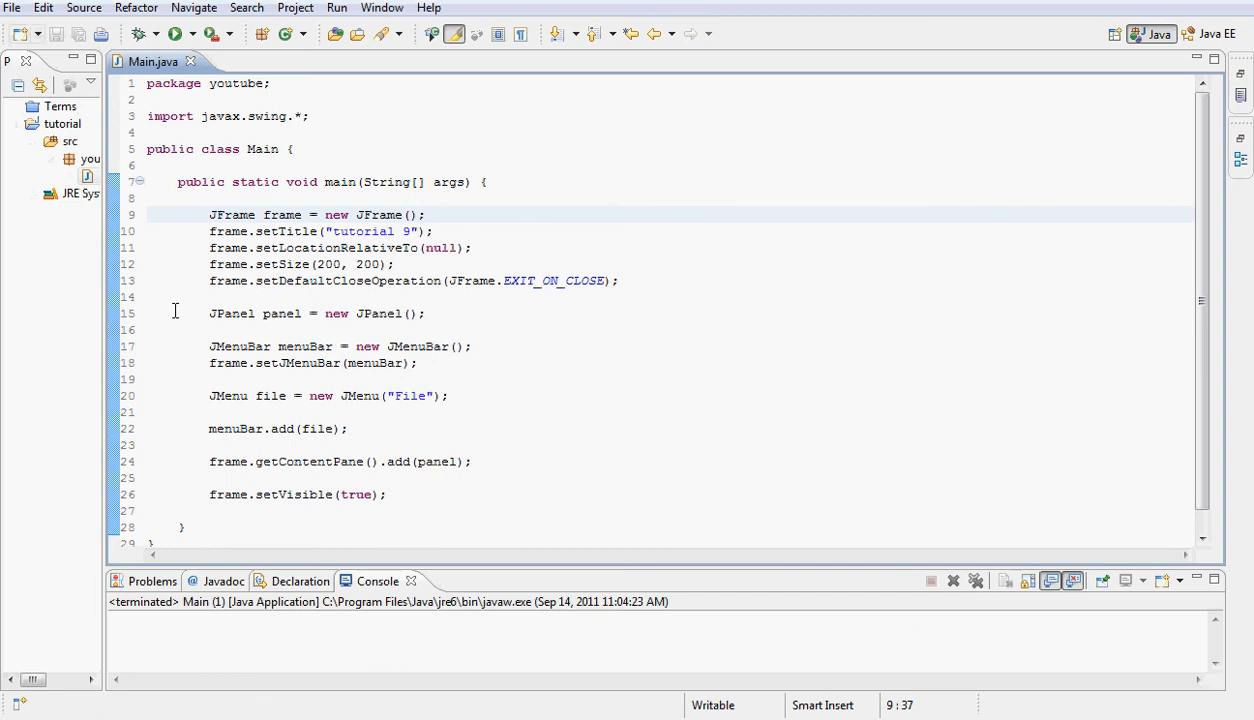
mouse_move(420, 483)
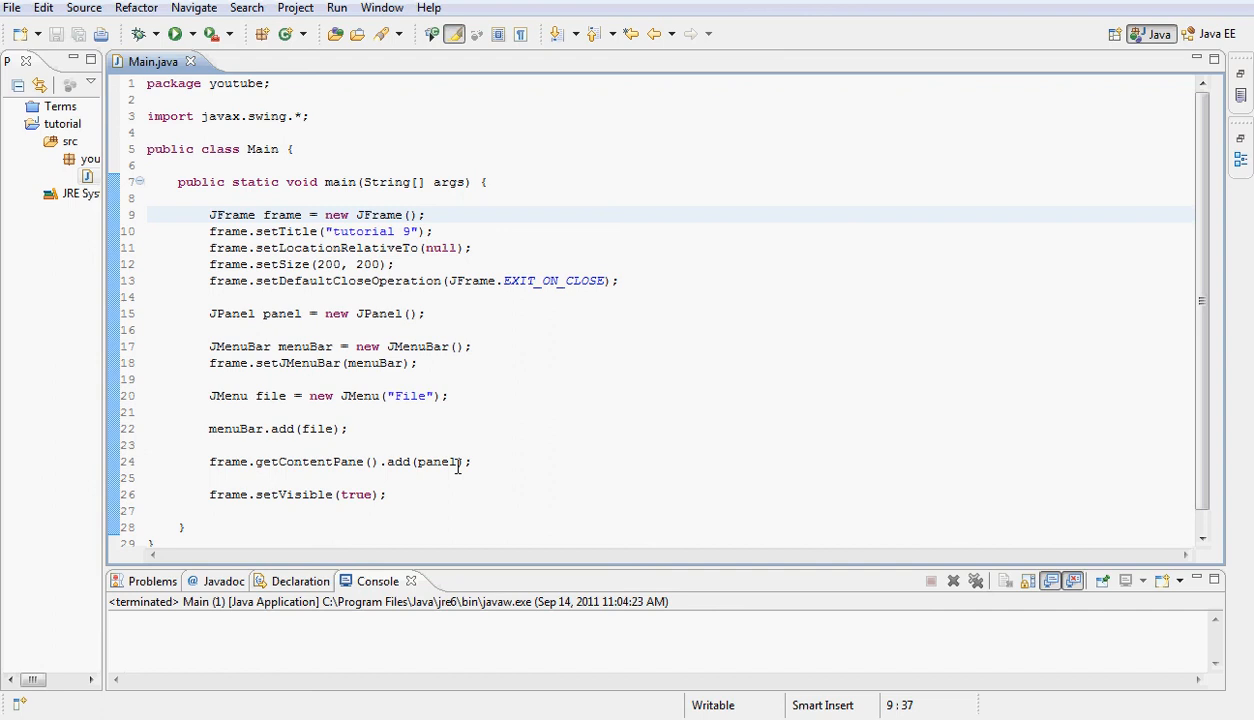
click(375, 395)
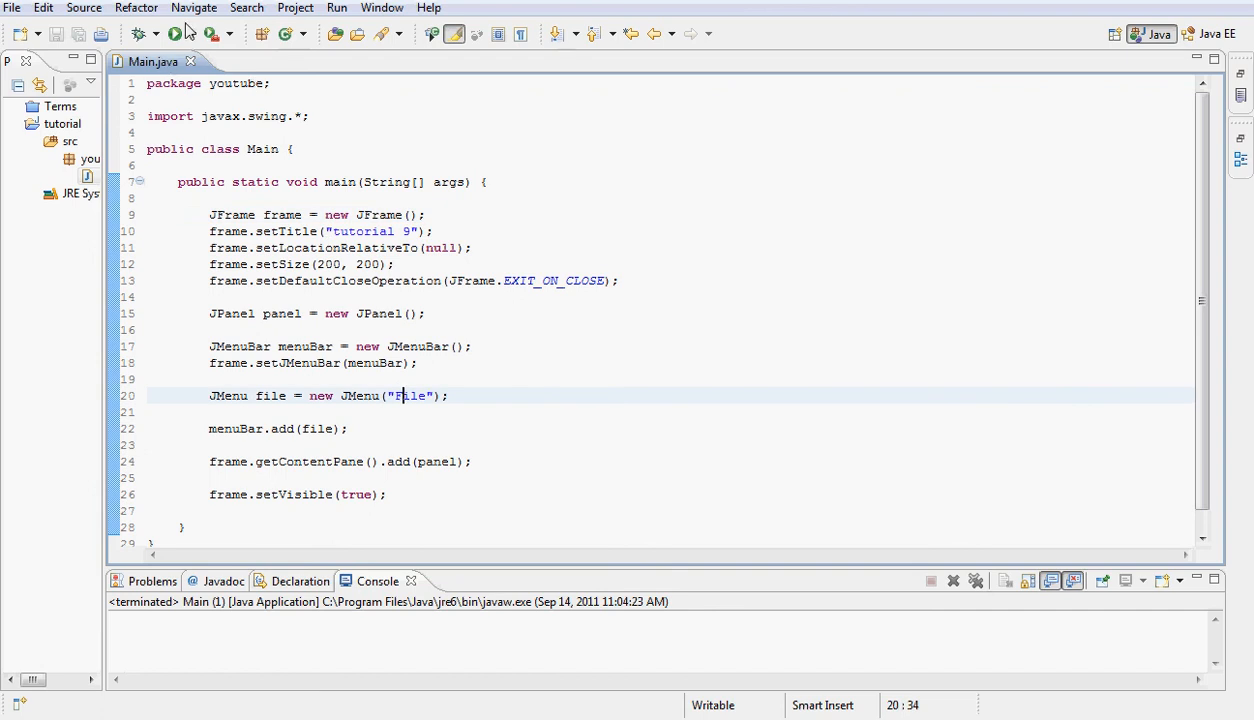
click(175, 33)
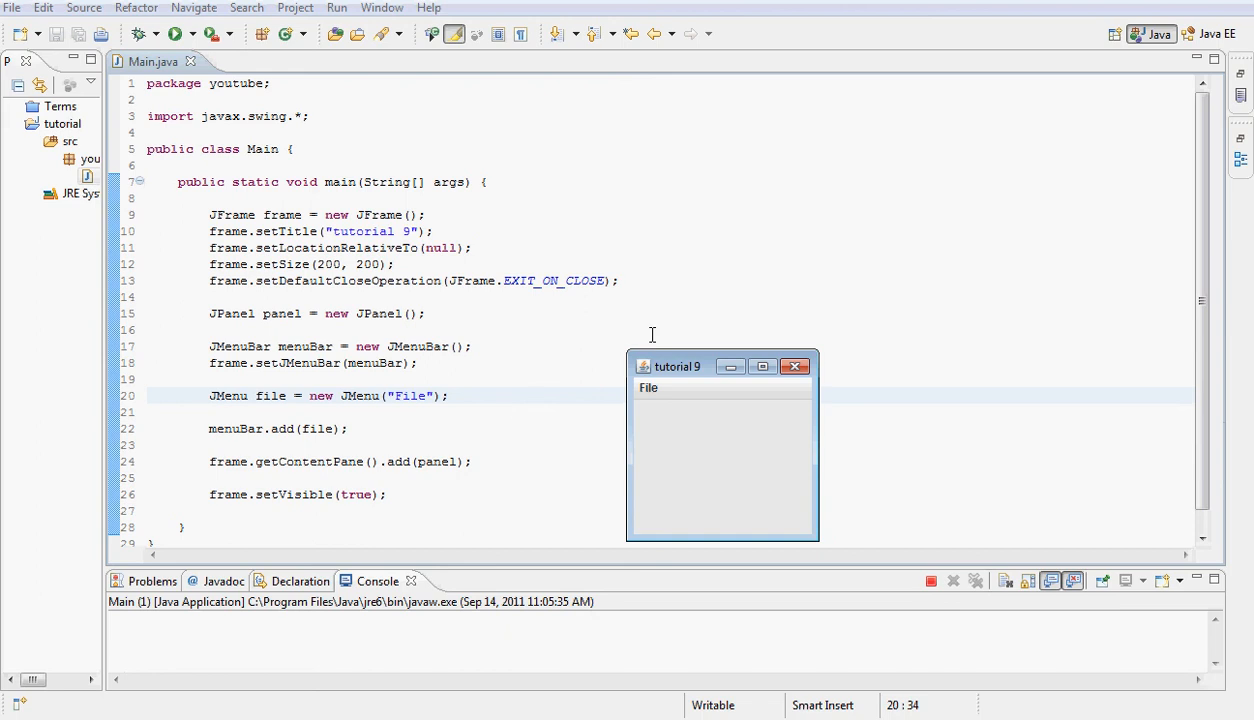
drag(677, 366, 648, 278)
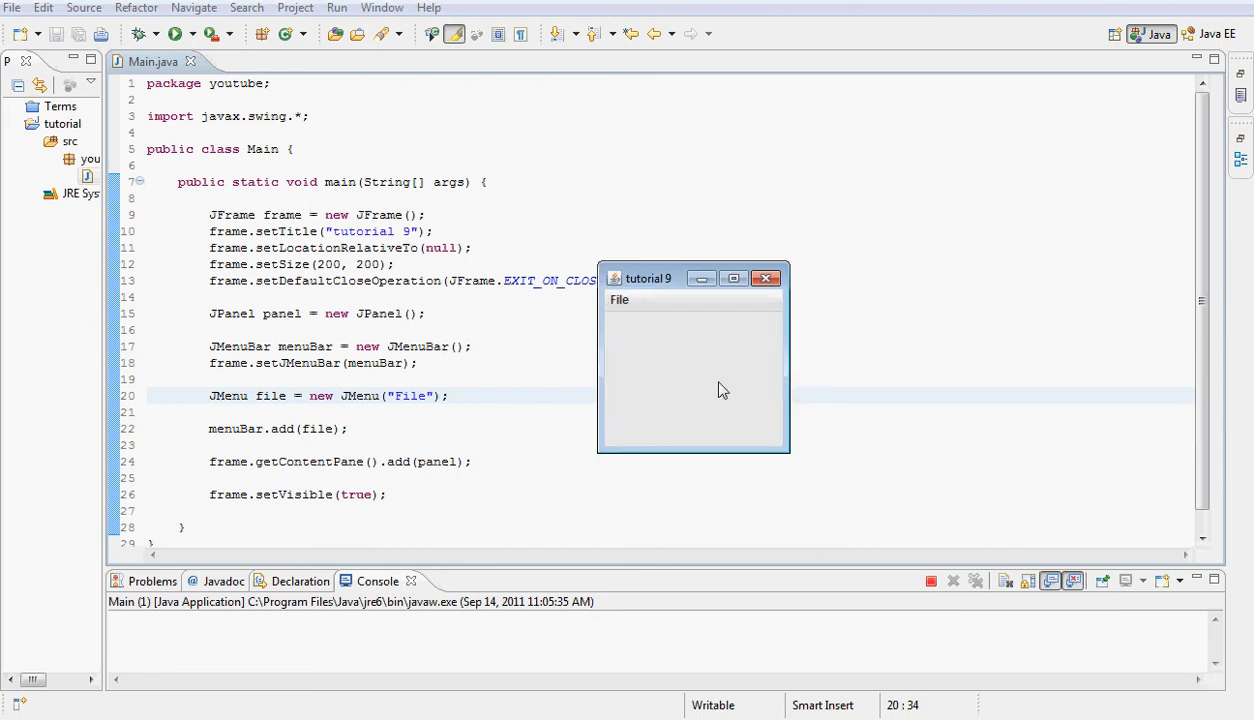
click(766, 278)
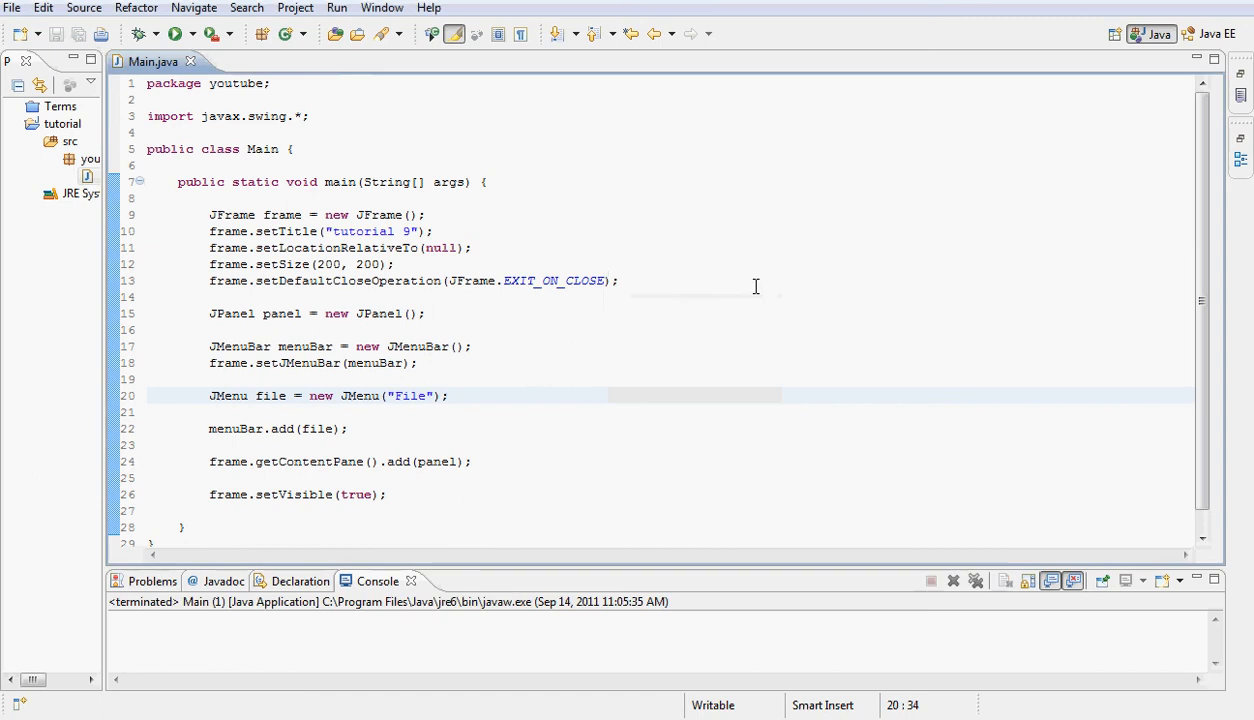